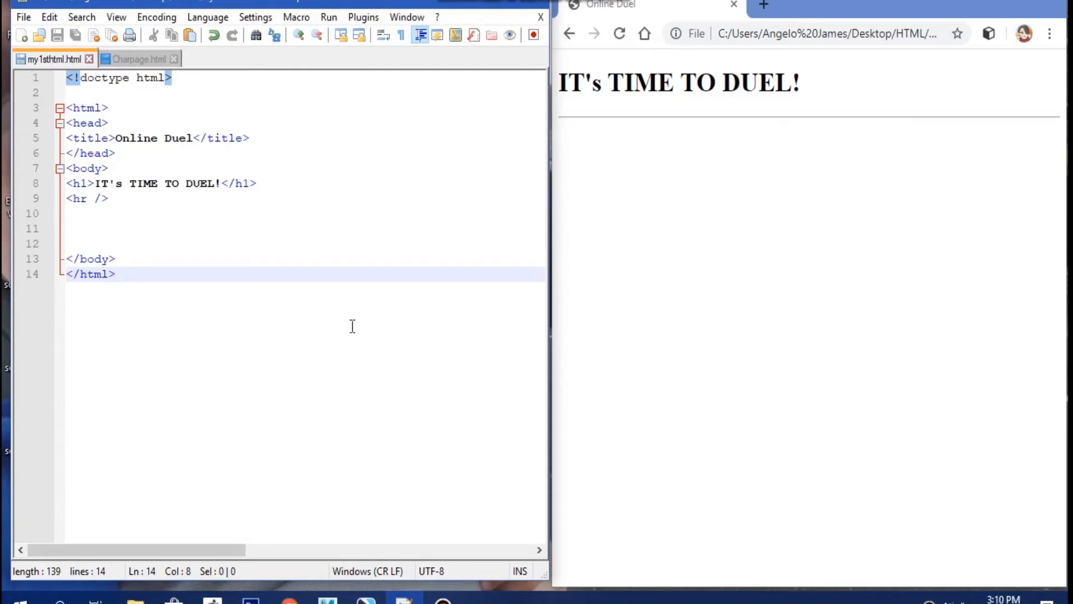
- Type 'images' on the blank line 11 below the rule in my1sthtml.html
click(272, 243)
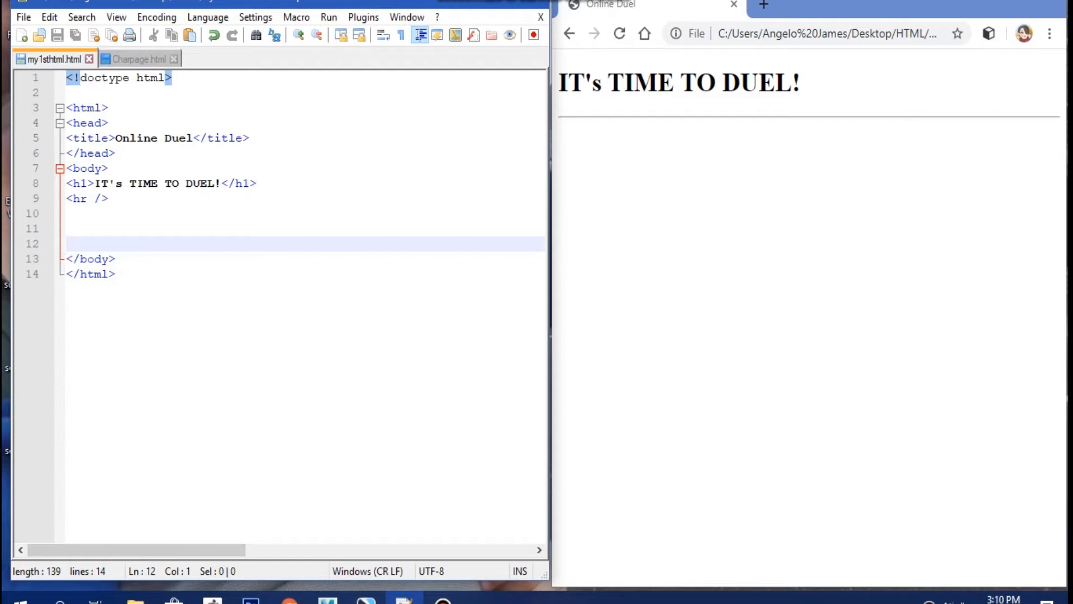
mouse_move(110, 223)
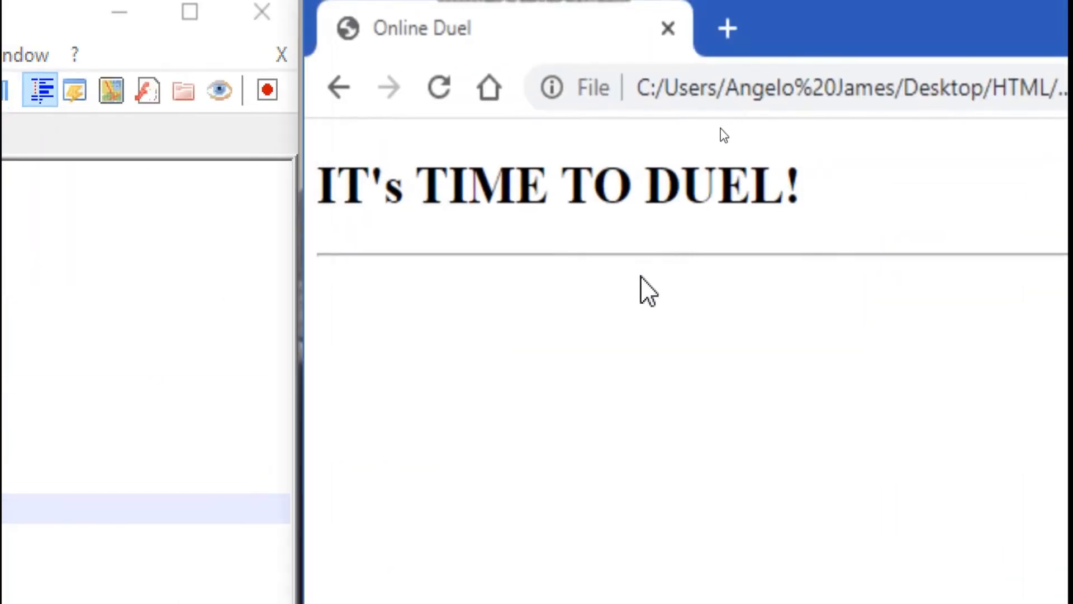
mouse_move(429, 343)
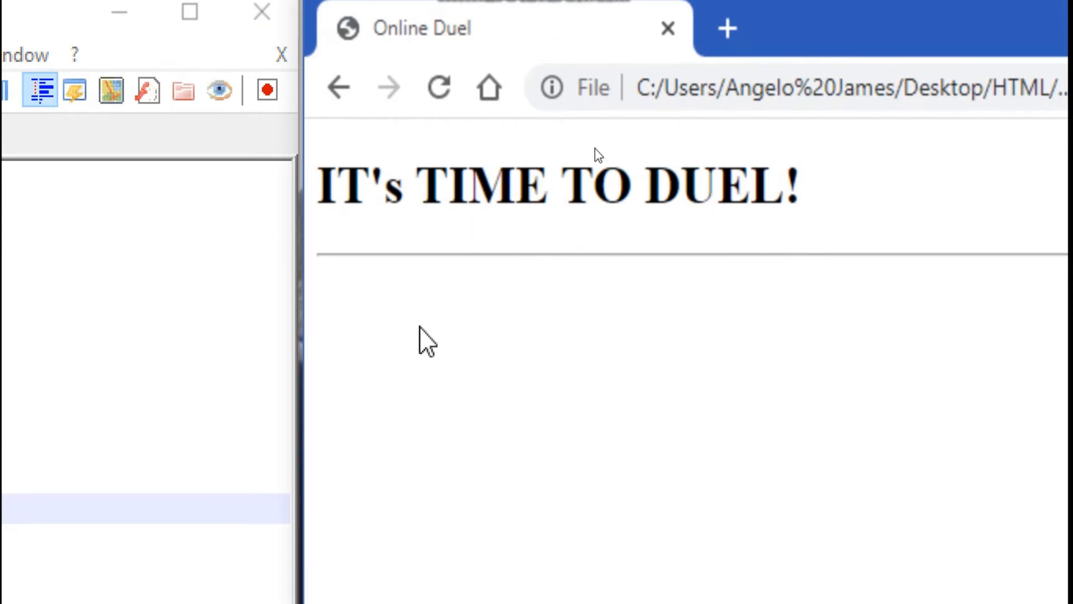
mouse_move(351, 546)
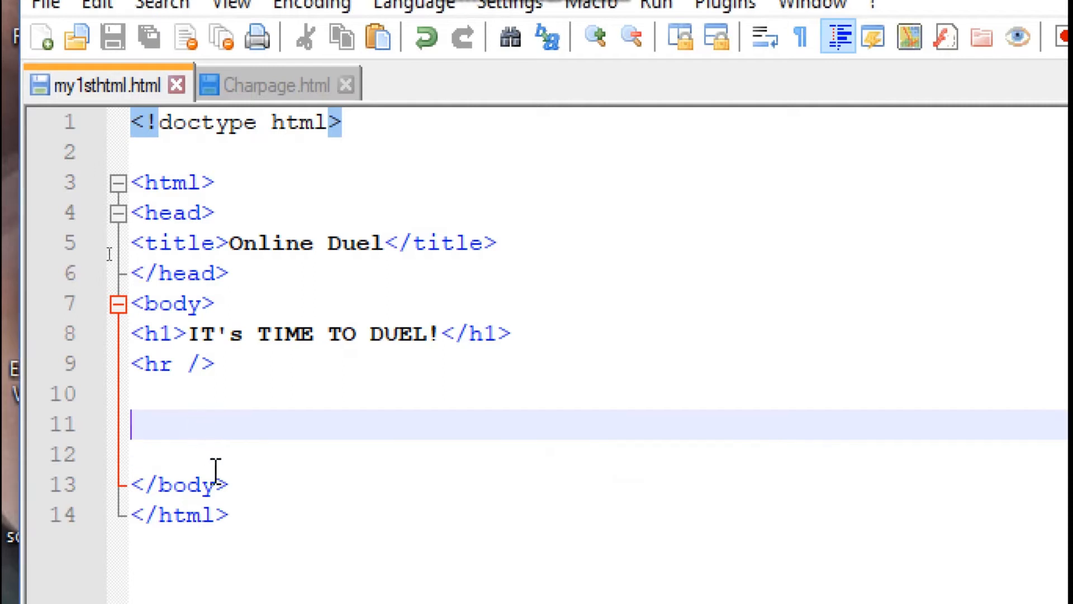
text(images)
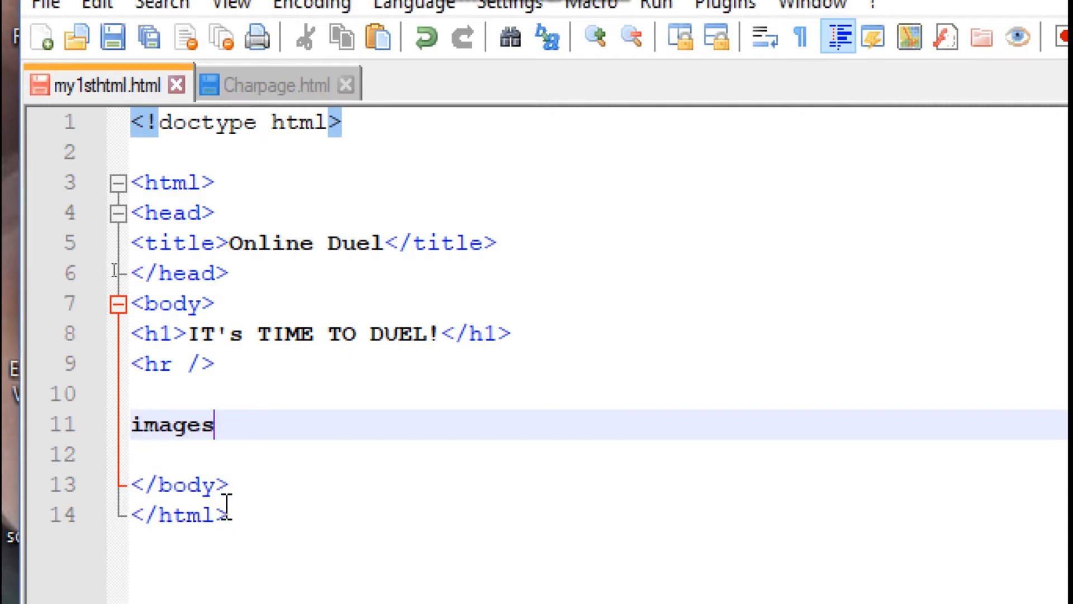
mouse_move(253, 466)
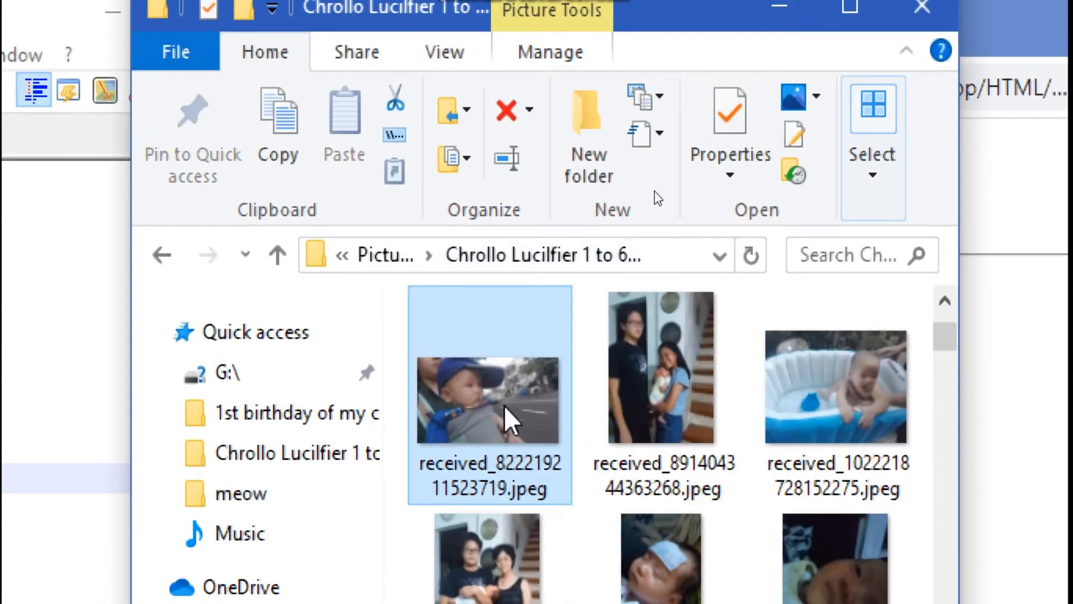
right_click(488, 400)
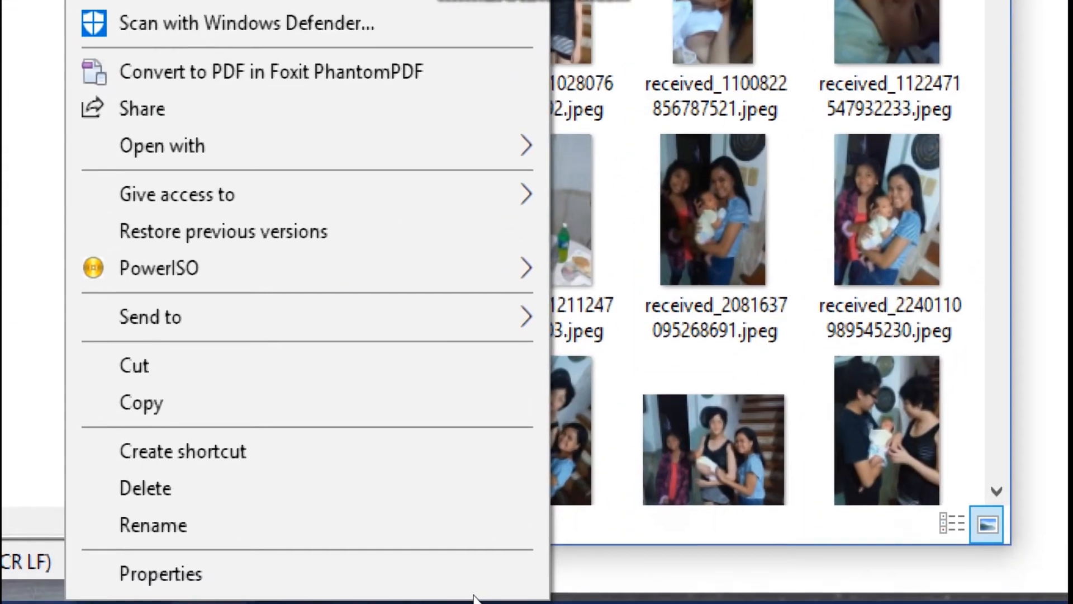
click(160, 574)
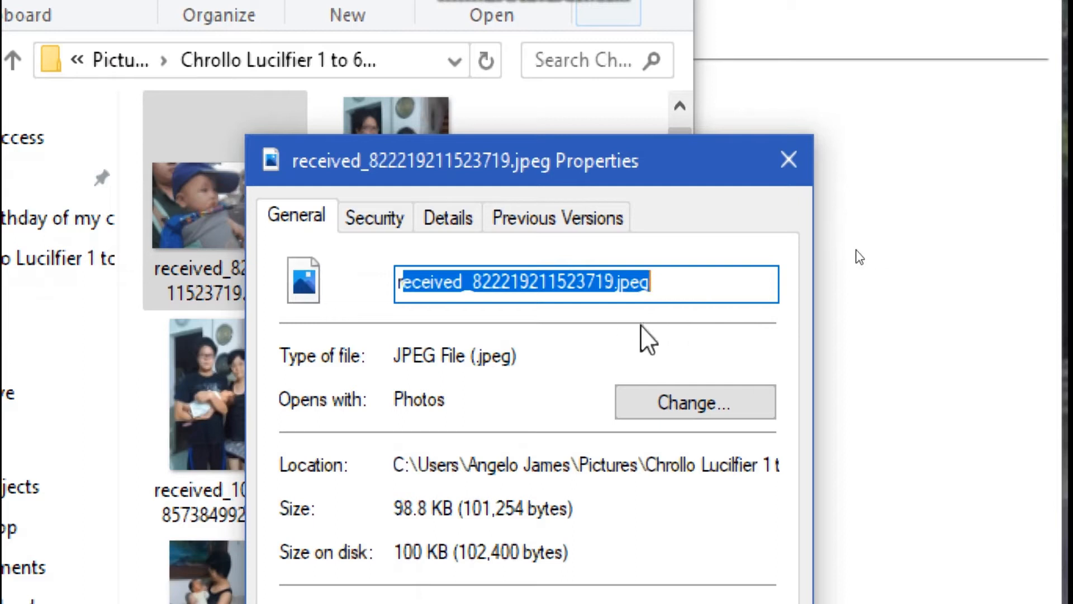
click(447, 218)
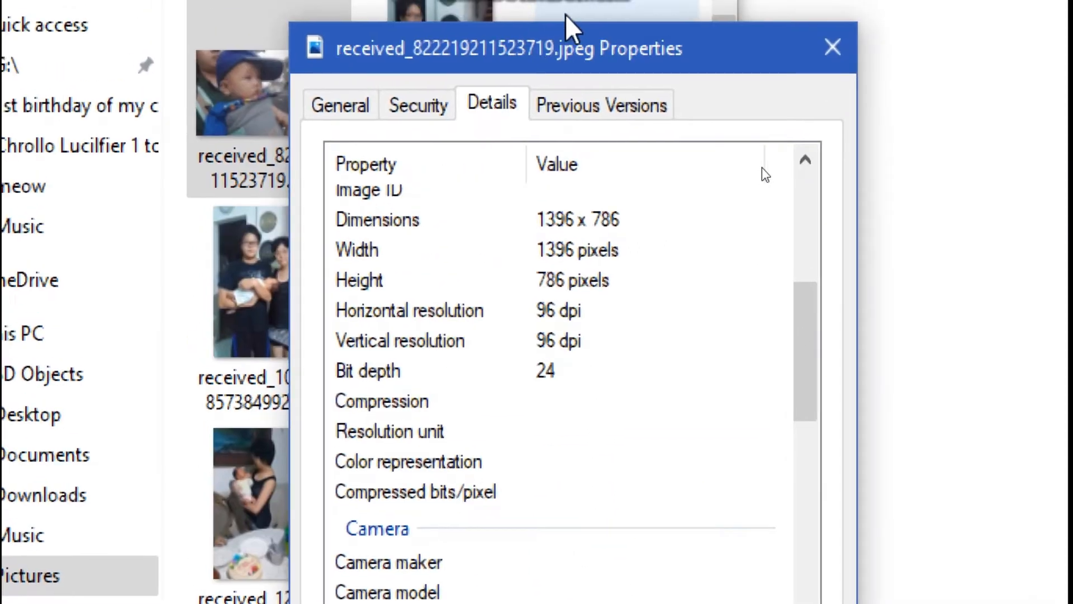
click(339, 104)
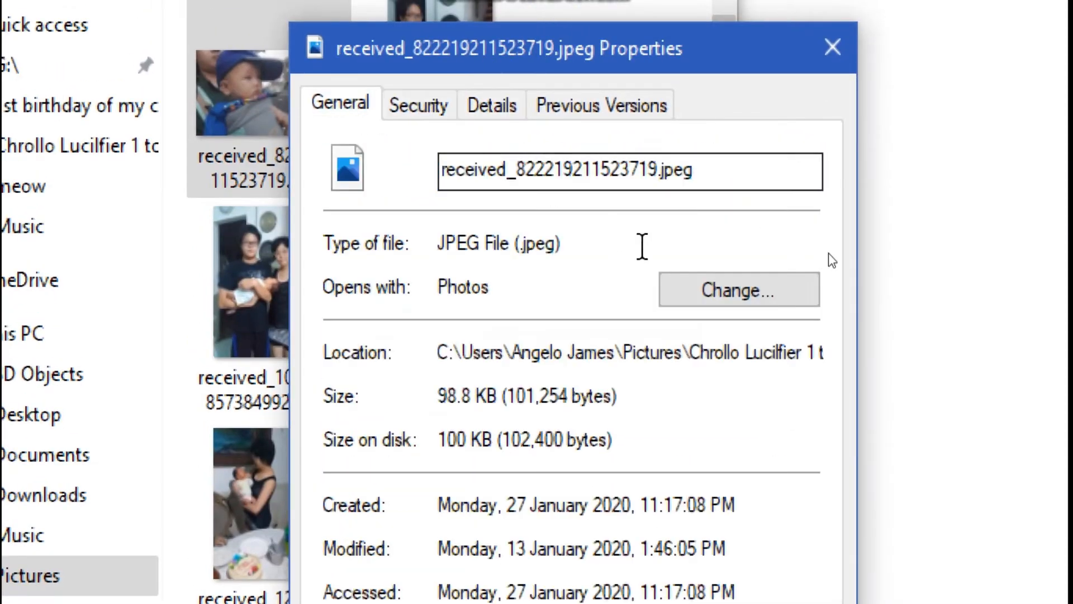
click(832, 46)
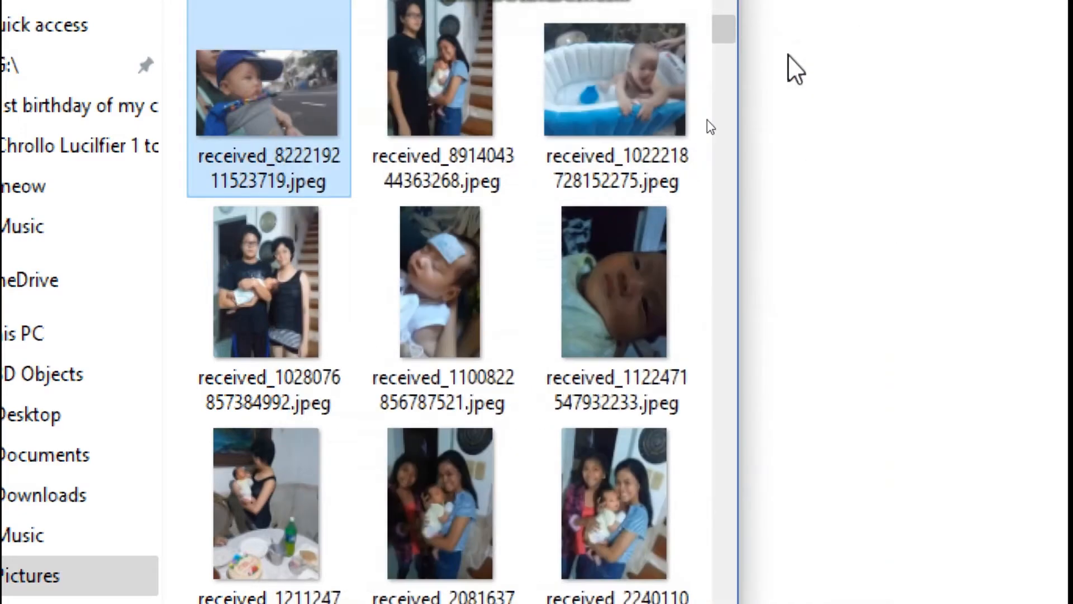
- Copy the baby-in-cap photo into Desktop > HTML and rename it BabyChocho
right_click(267, 92)
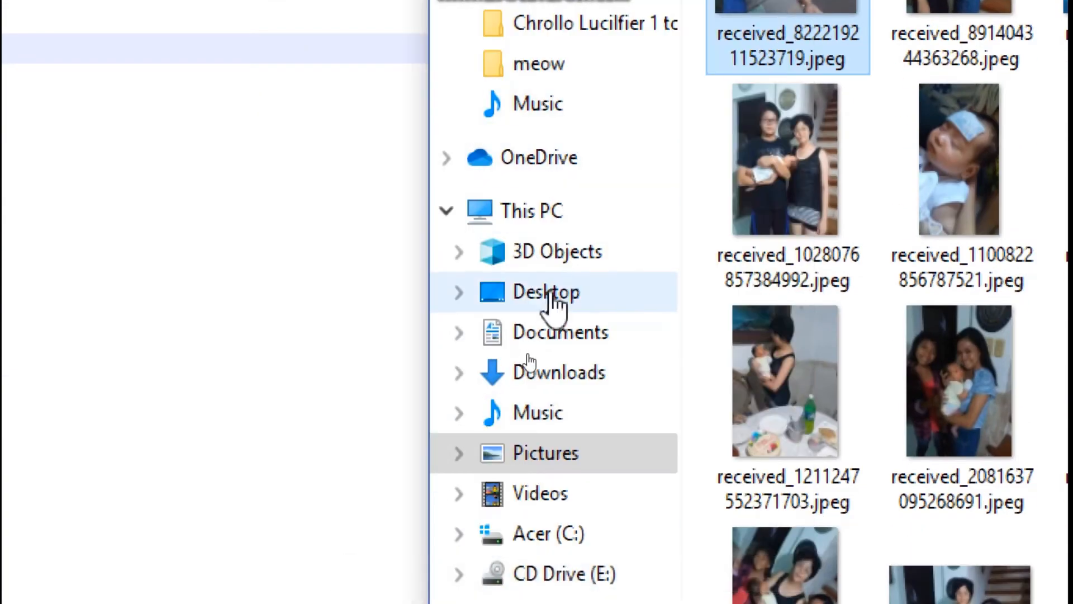
click(546, 292)
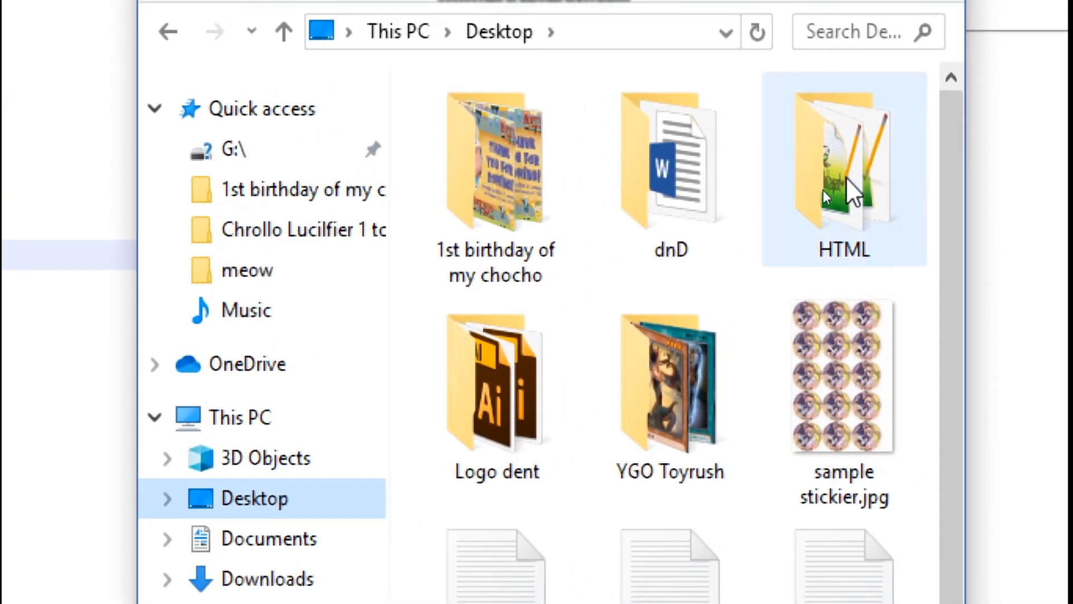
double_click(844, 161)
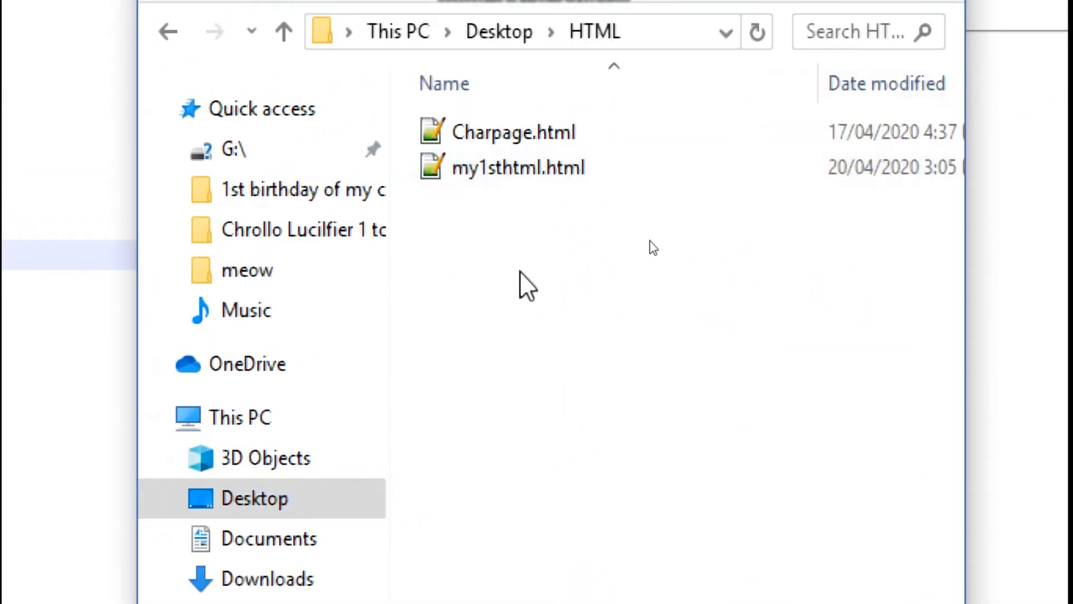
click(519, 167)
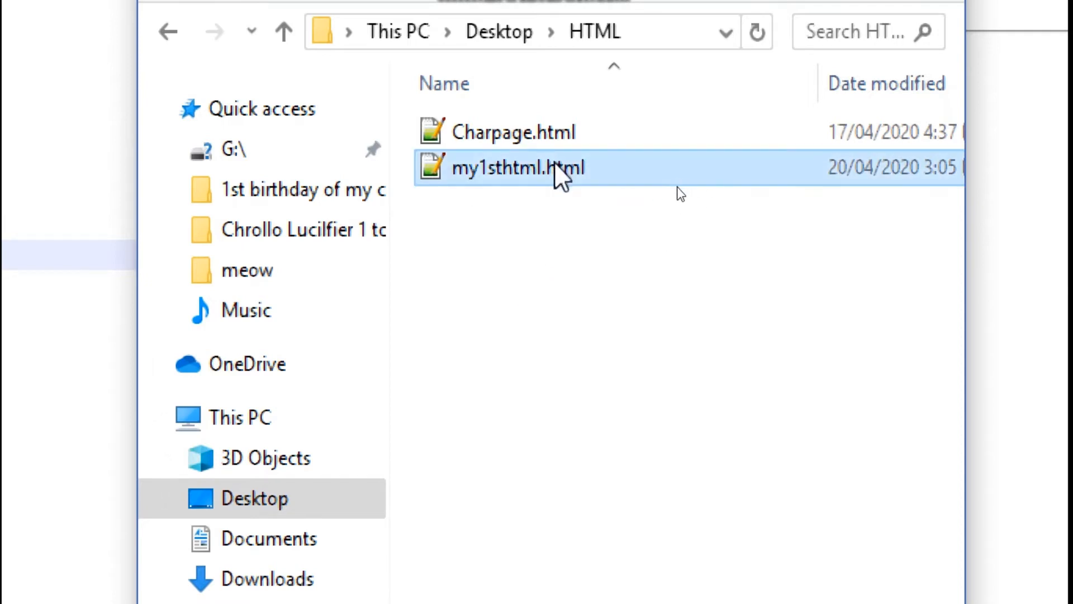
double_click(517, 168)
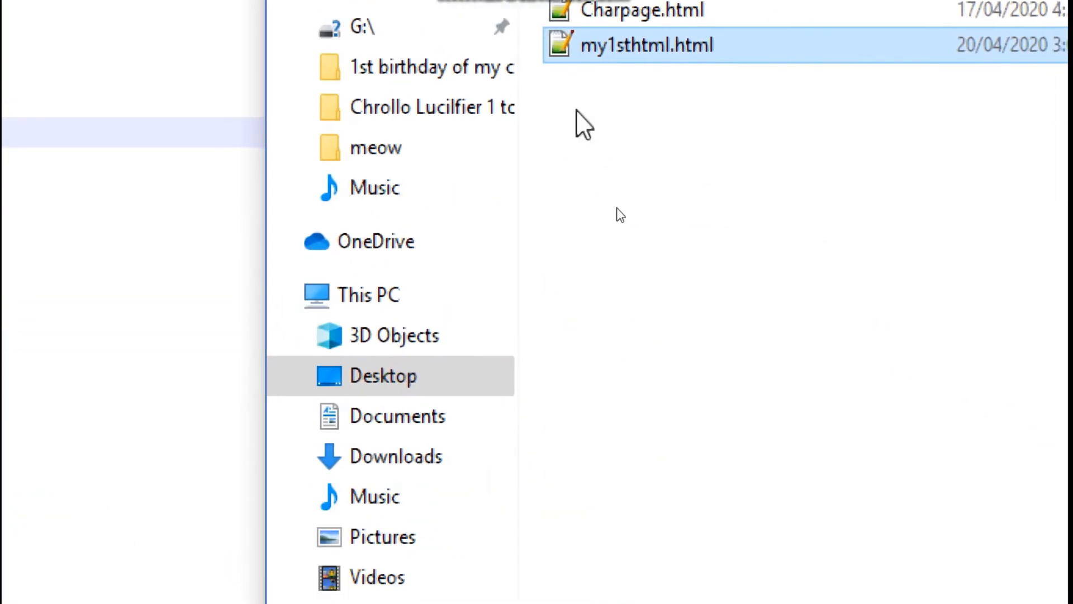
right_click(619, 214)
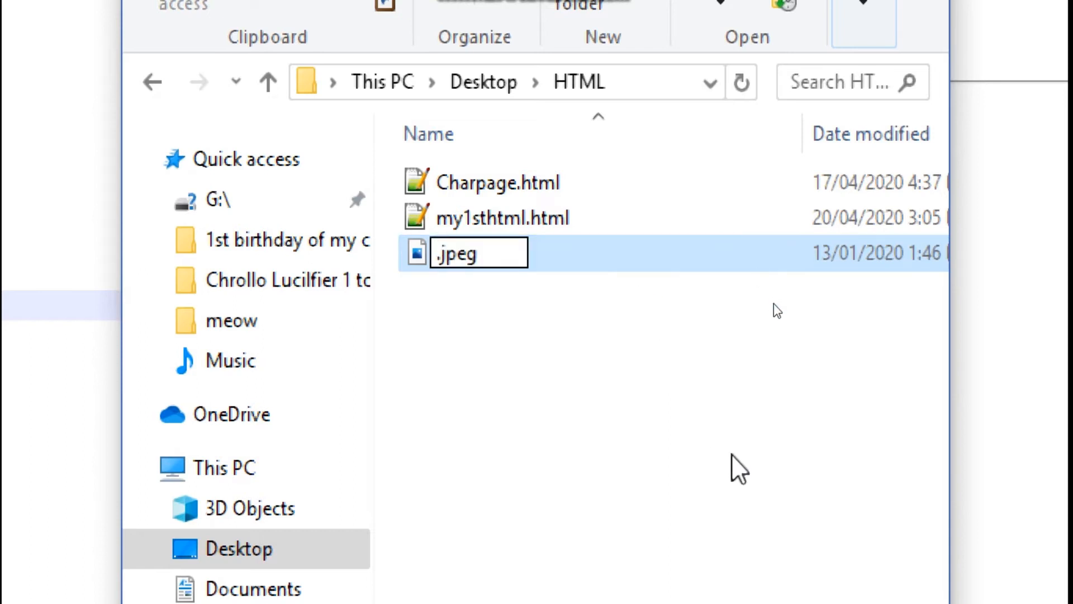
text(BabyChocho)
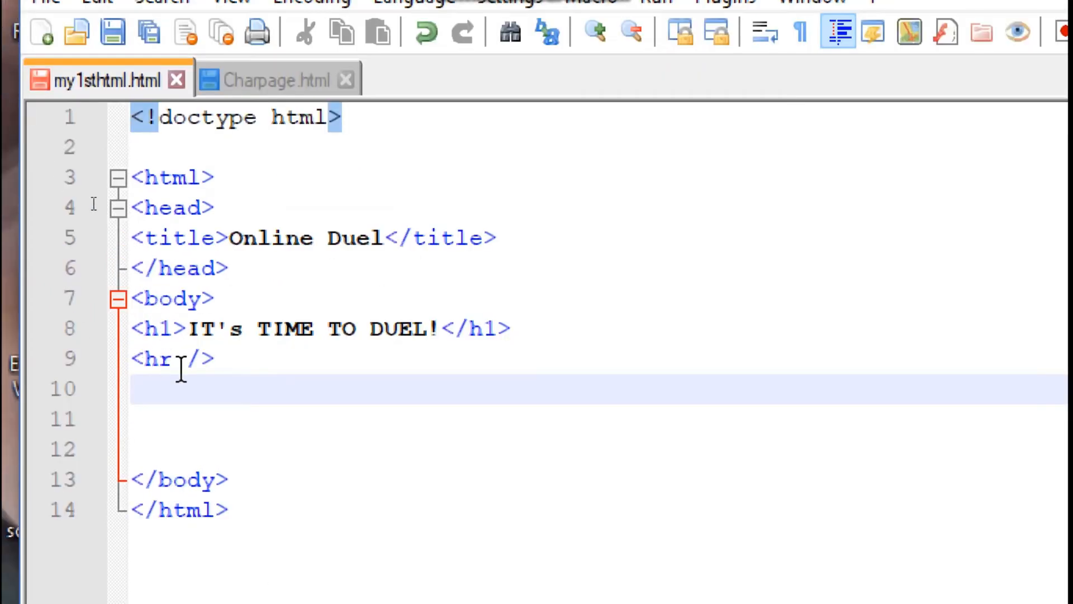
text(sing)
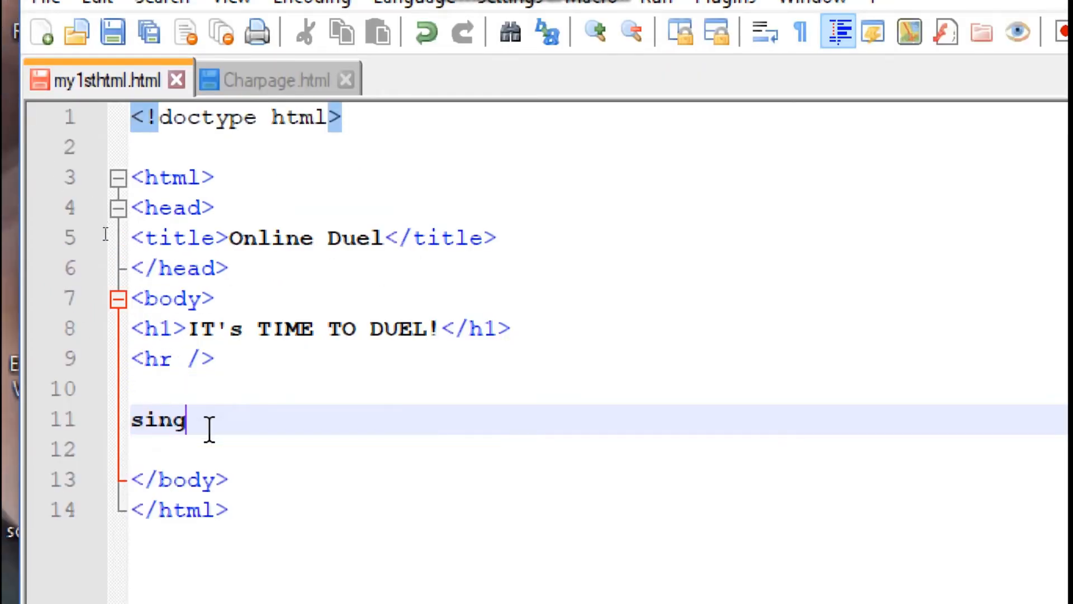
text(le tag)
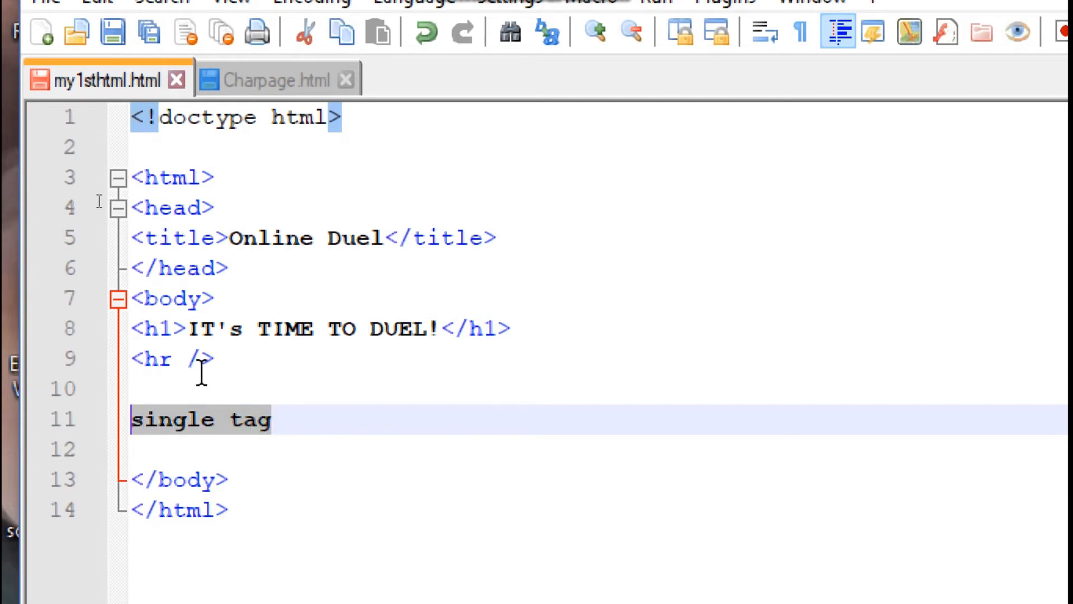
key(Delete)
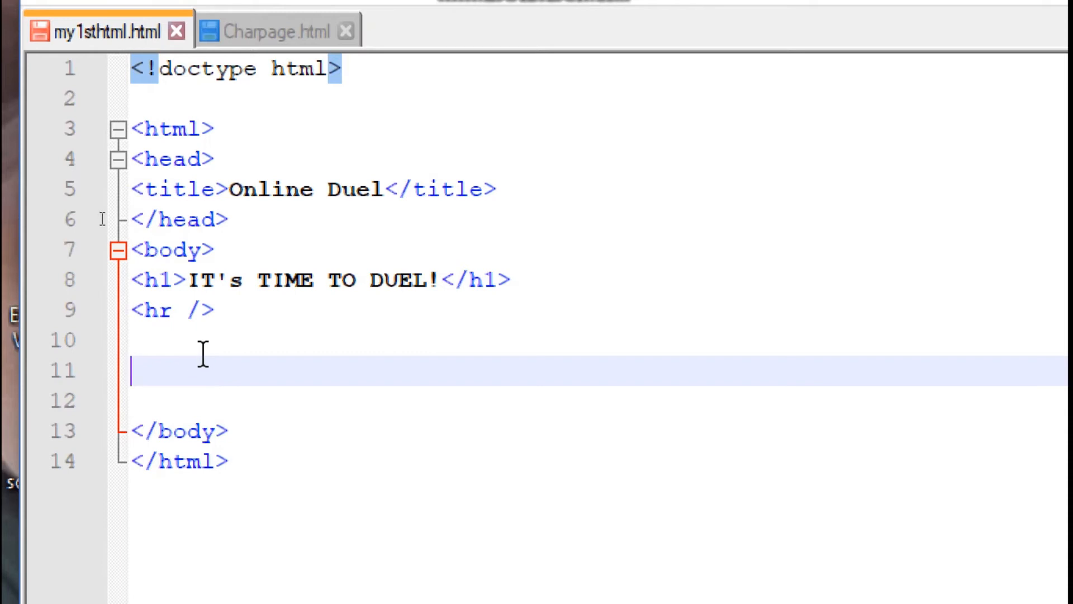
- Type <img src = "file name.extension"/> on line 11, using the src autocomplete
text(<>)
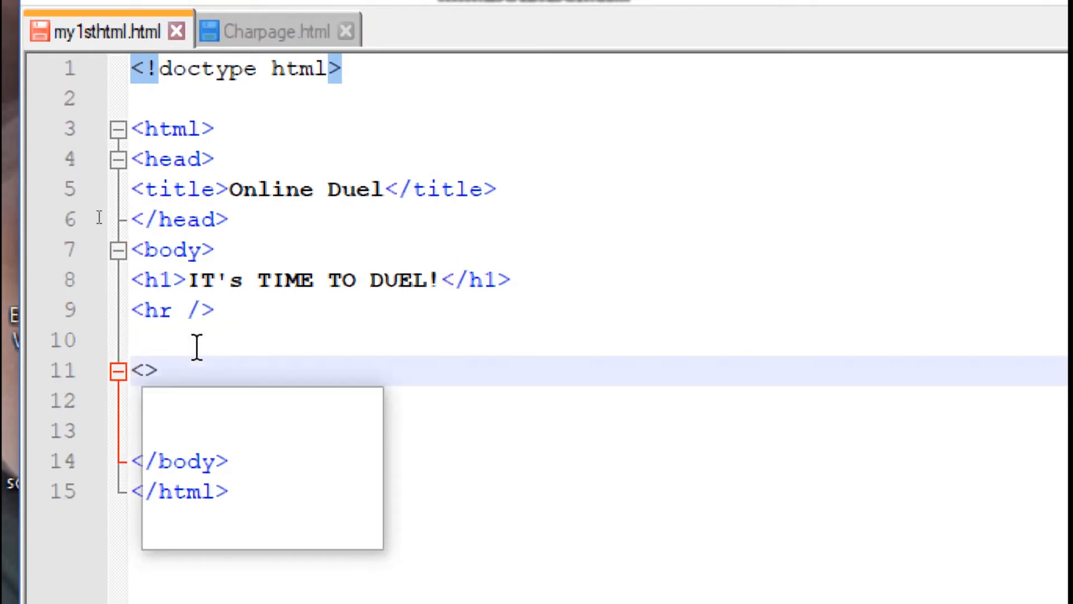
text(img)
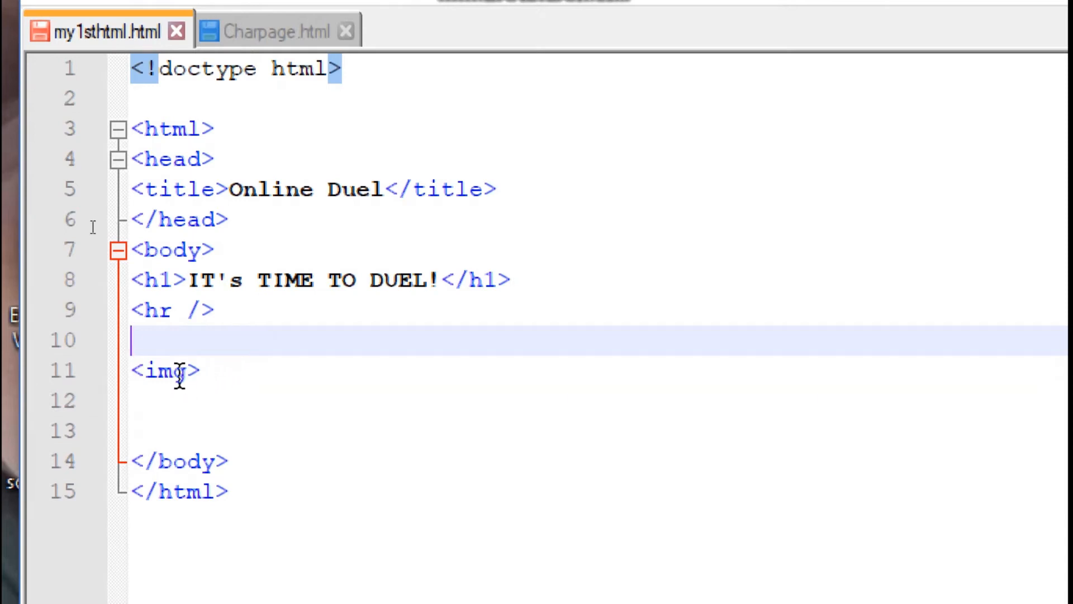
text(sr)
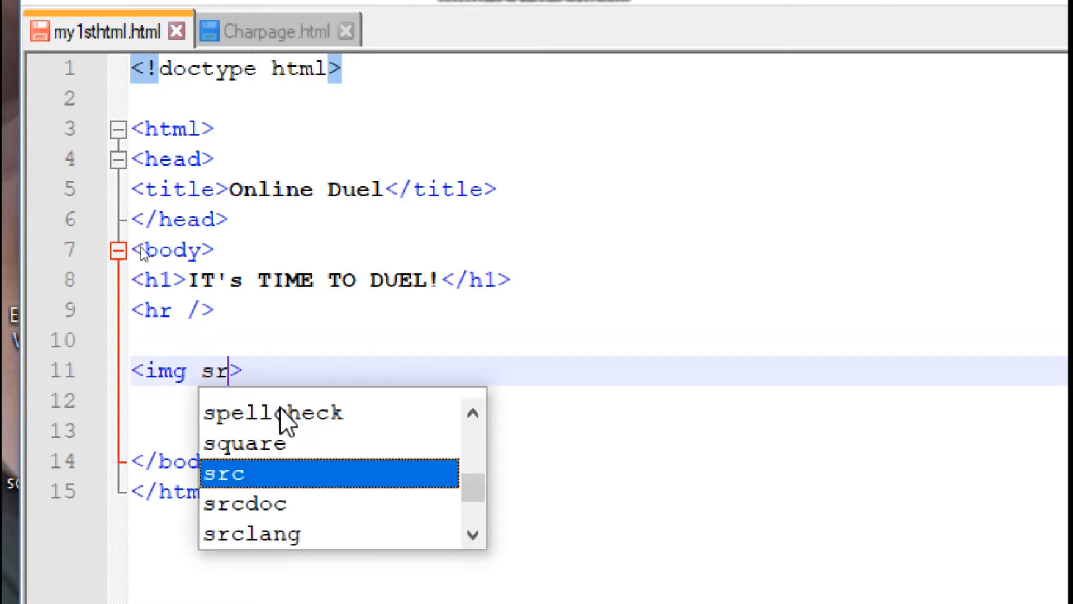
text(c)
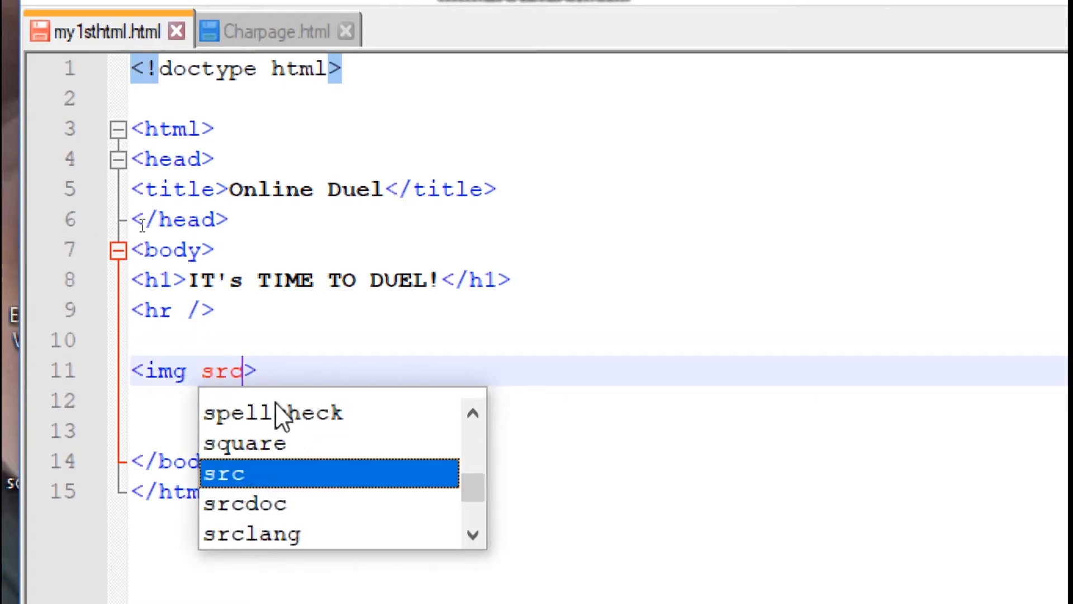
text(source)
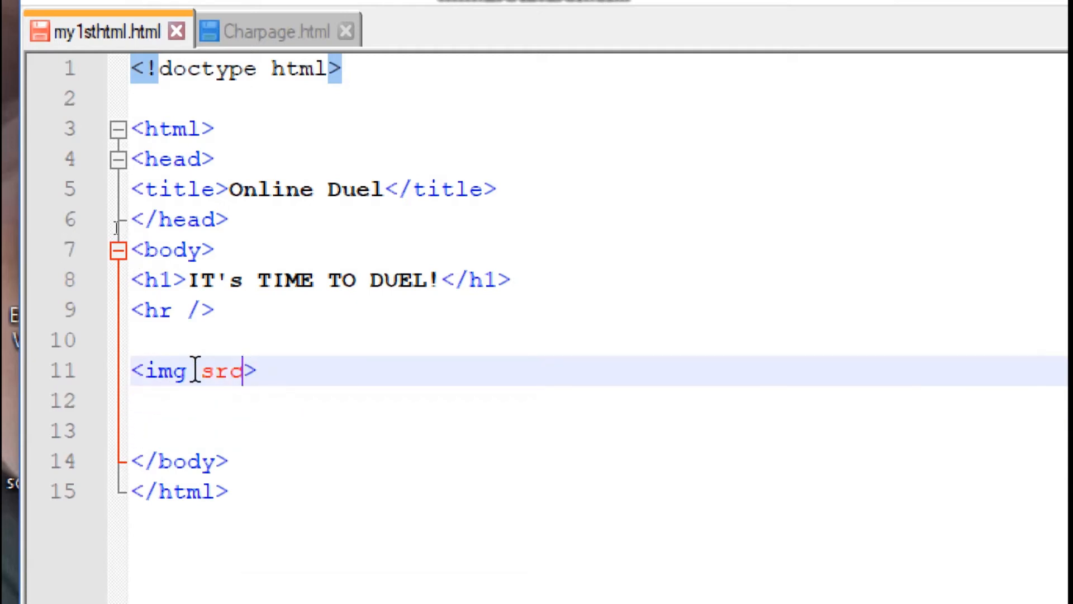
text(= ")
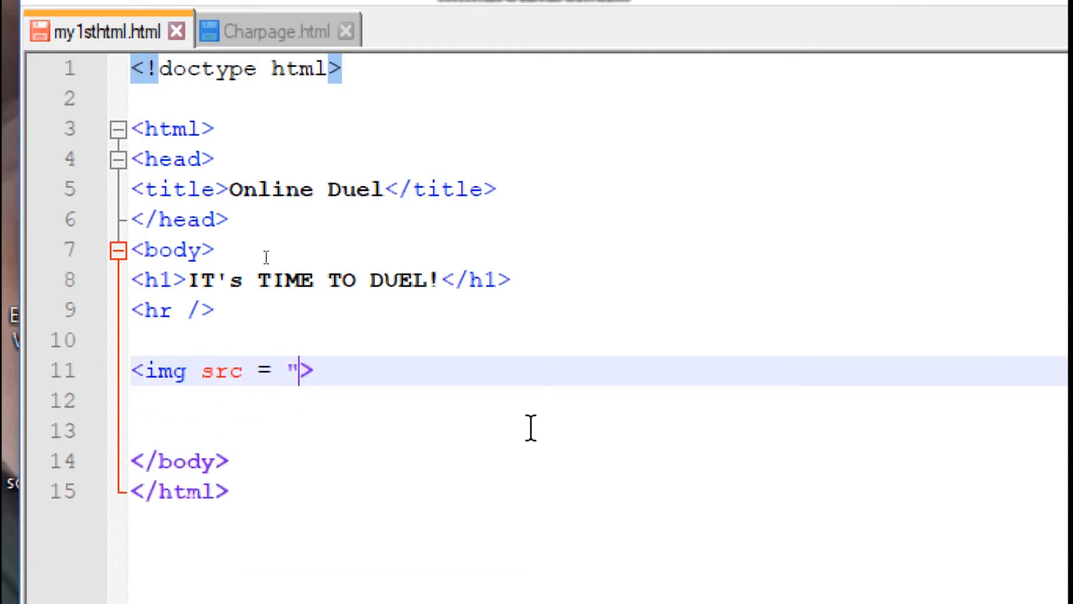
text(")
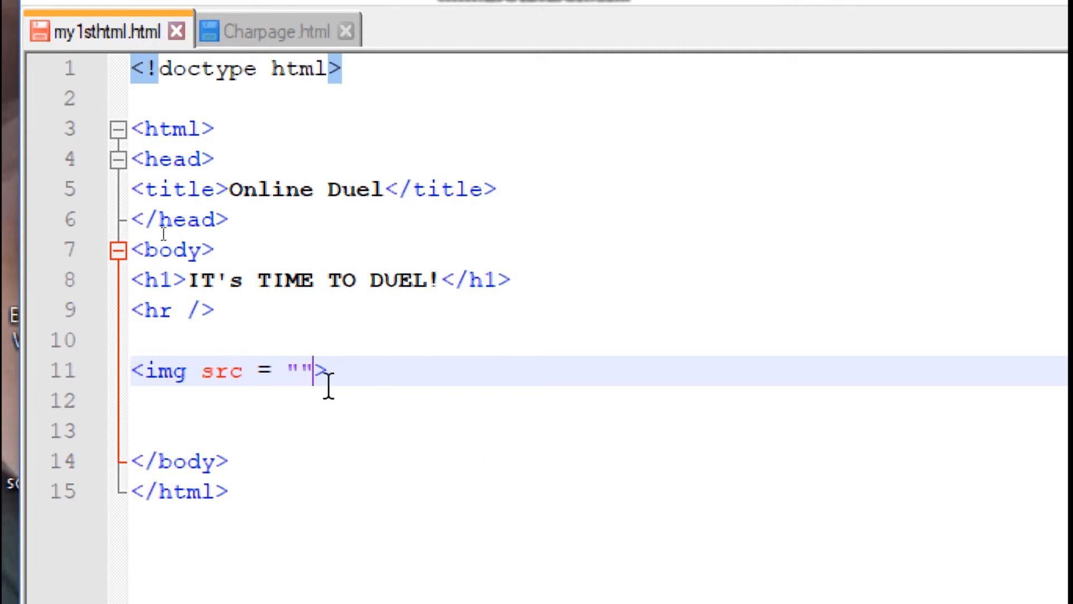
text(/)
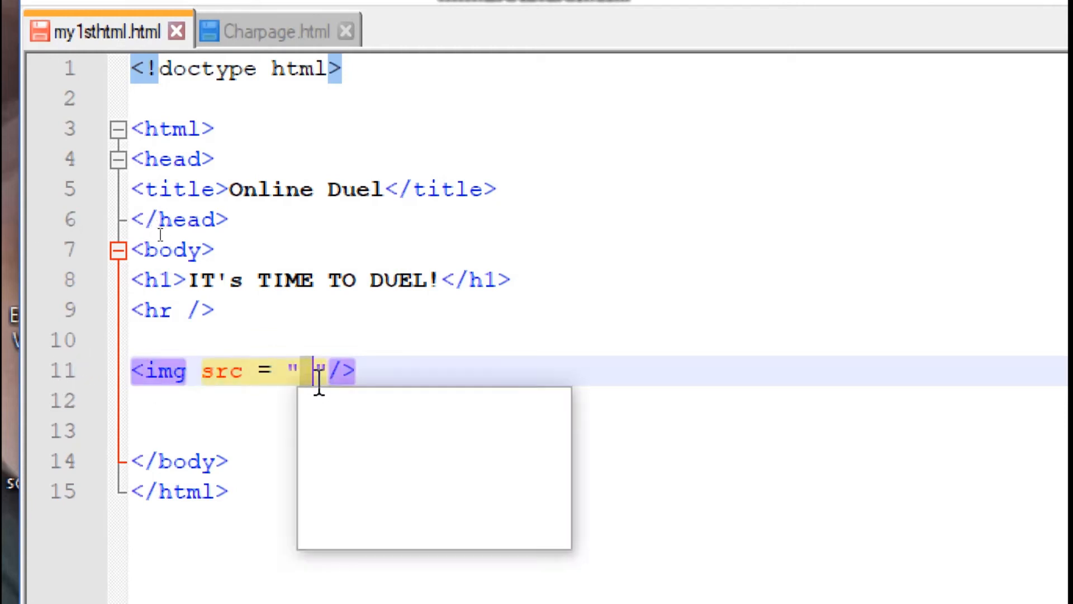
text(file name.exte)
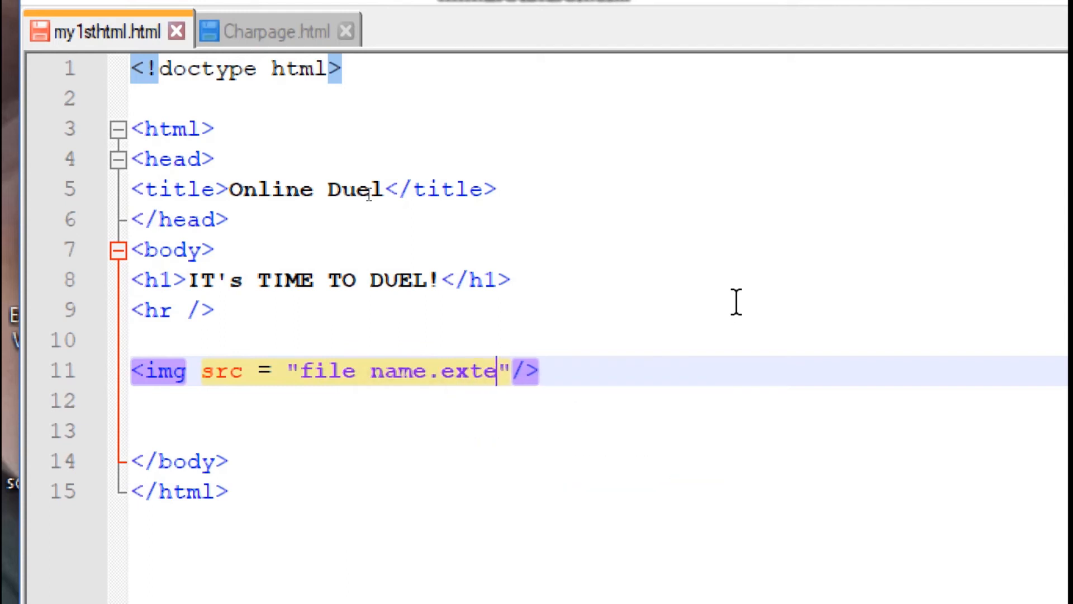
text(nsion)
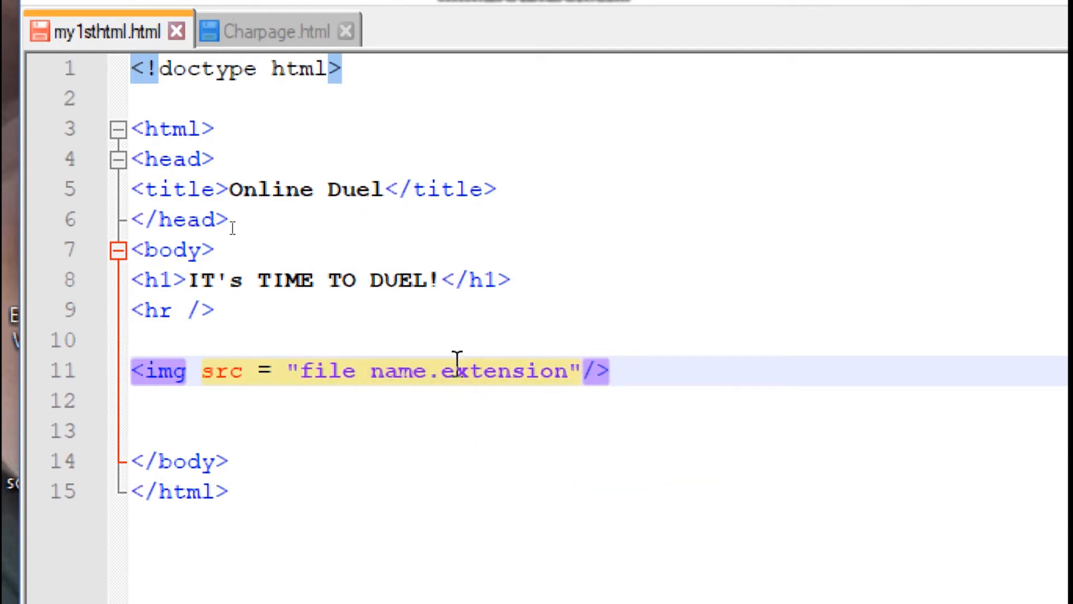
mouse_move(549, 379)
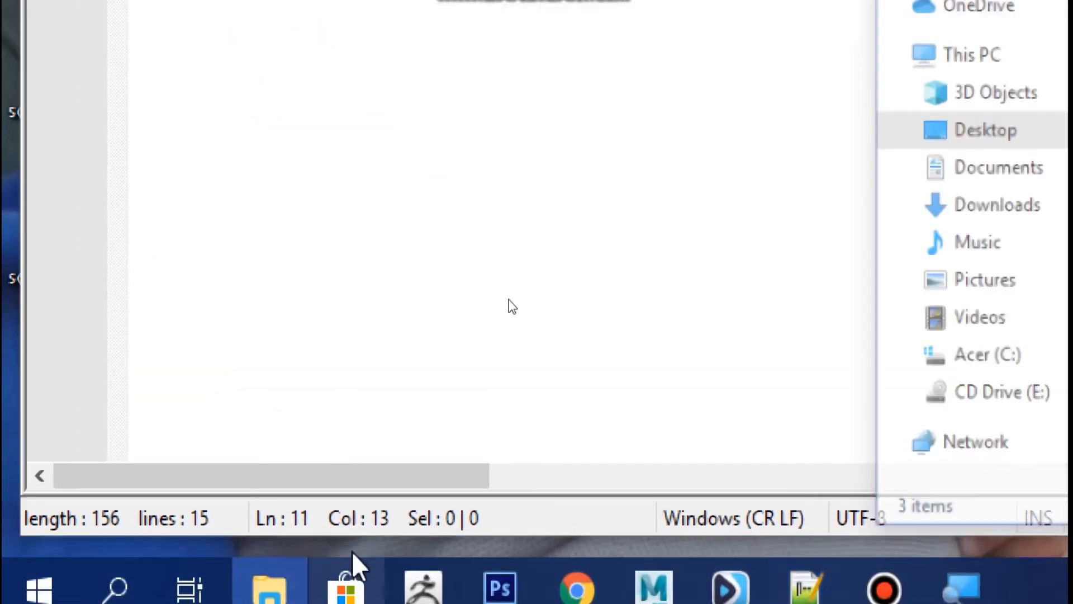
- Check the photo's name in File Explorer and set src to "Babychocho.jpeg"
click(269, 585)
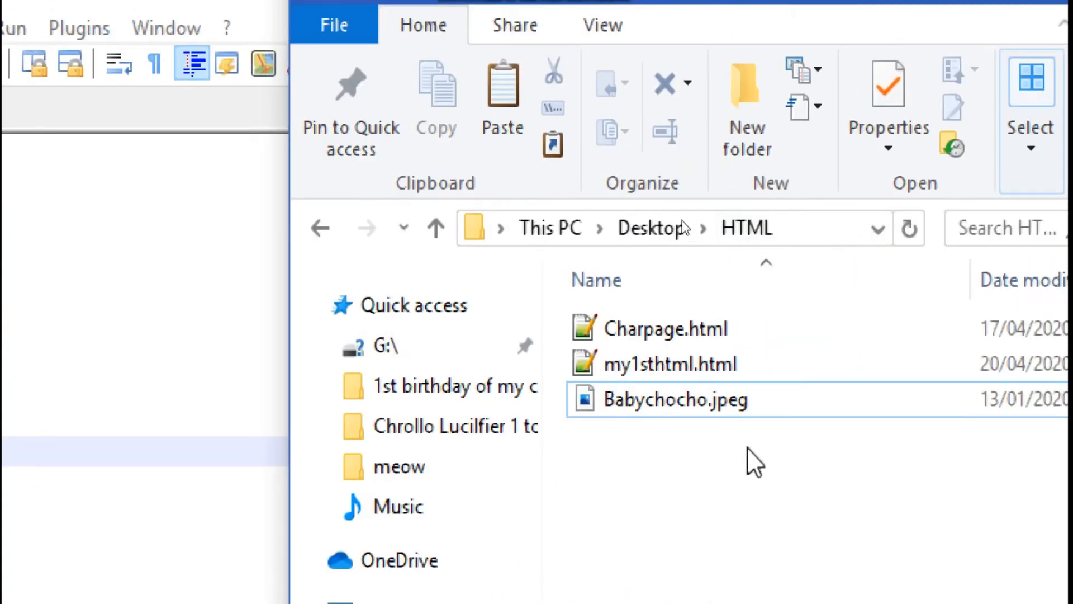
click(676, 400)
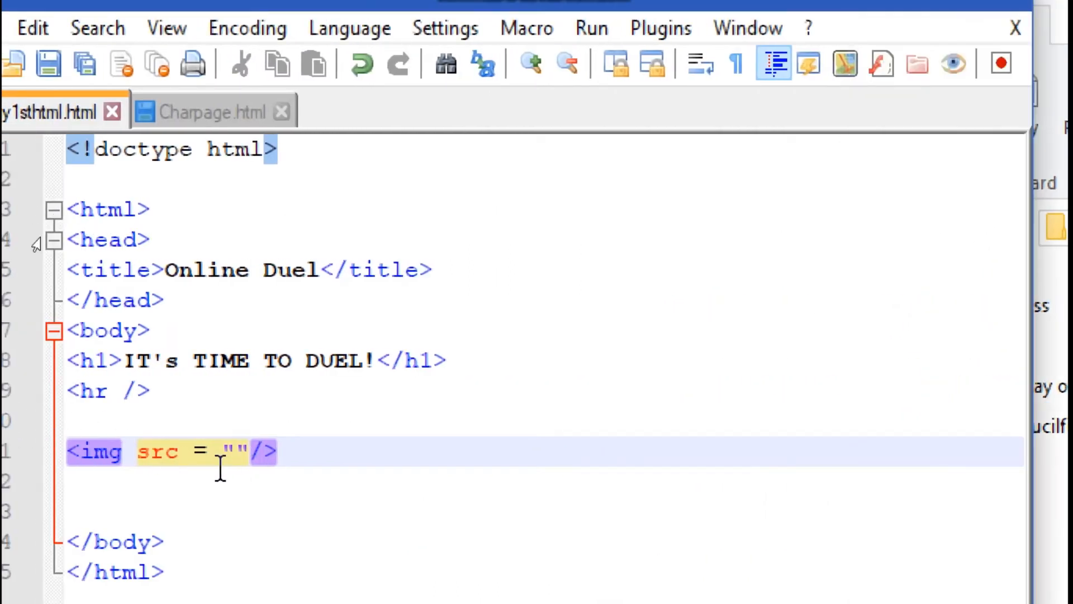
text(Babyc)
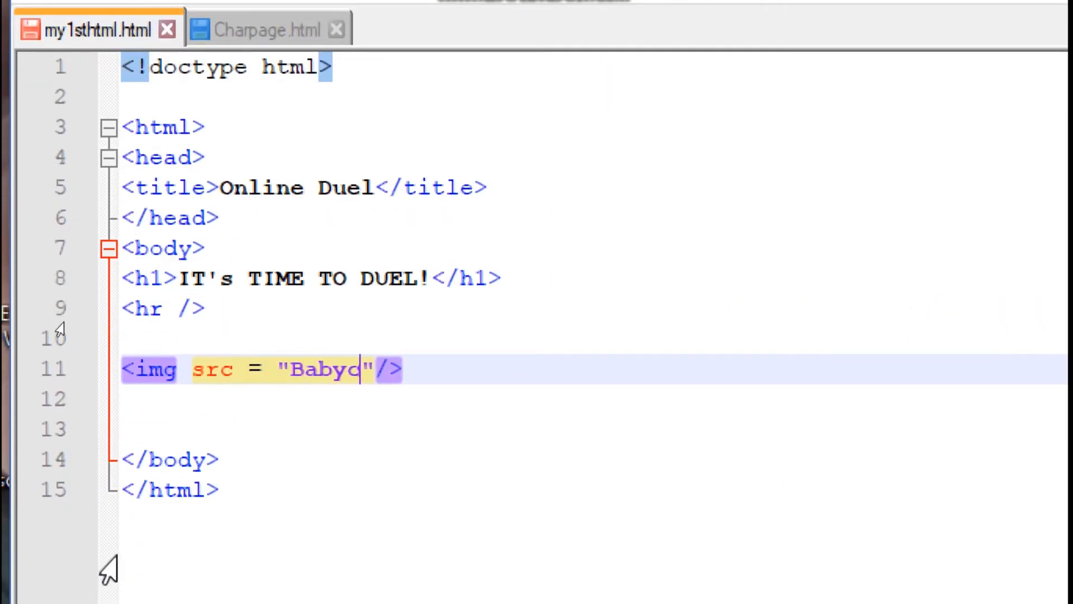
text(hocho.jpeg)
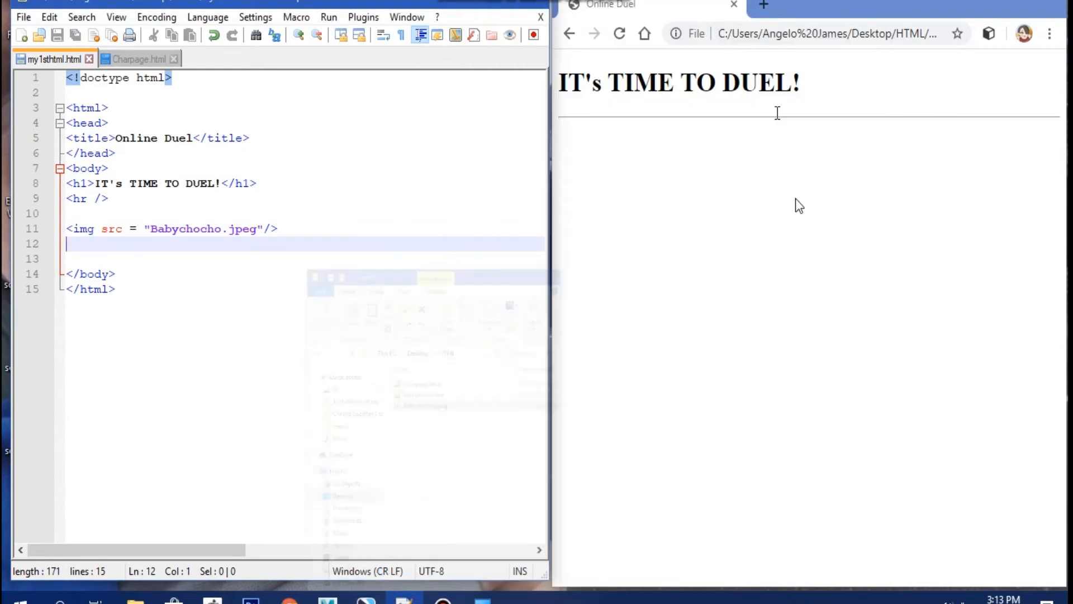
- Reload the Online Duel page in Chrome and scroll down to the baby photo
click(620, 33)
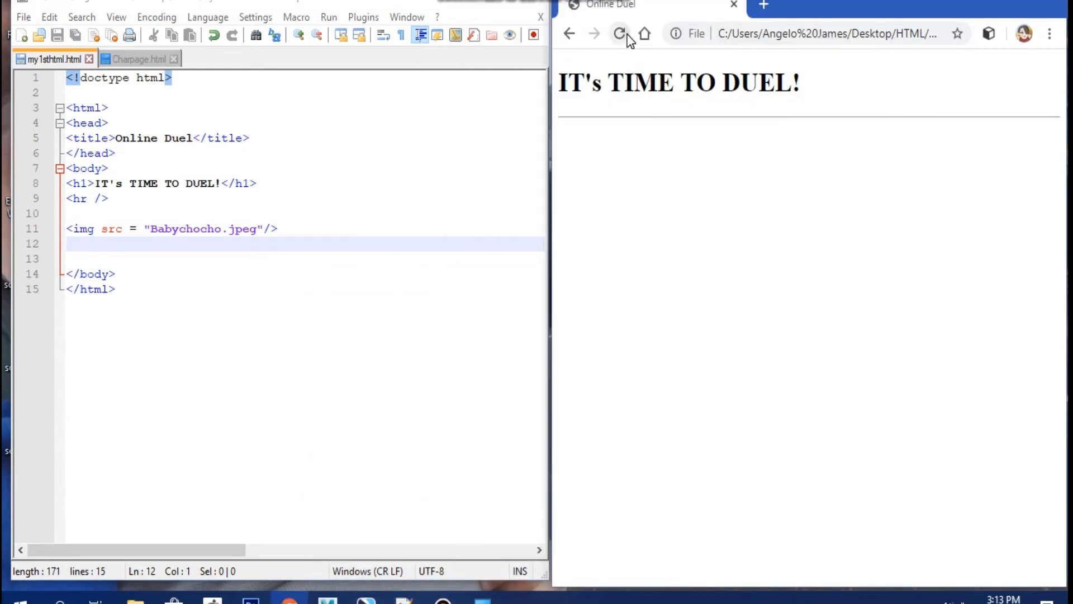
click(619, 34)
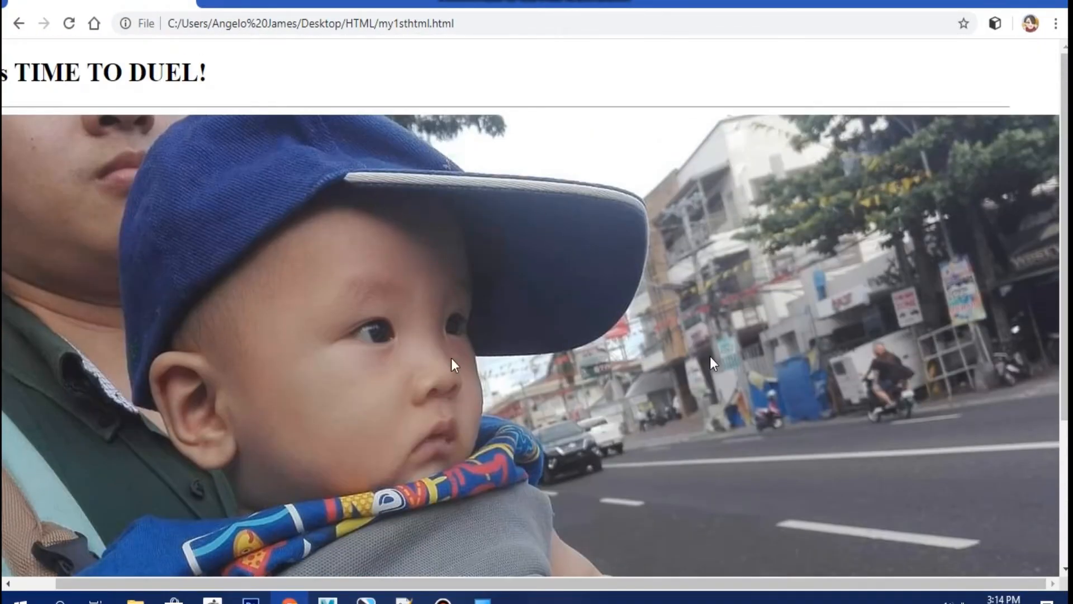
scroll(down, 3)
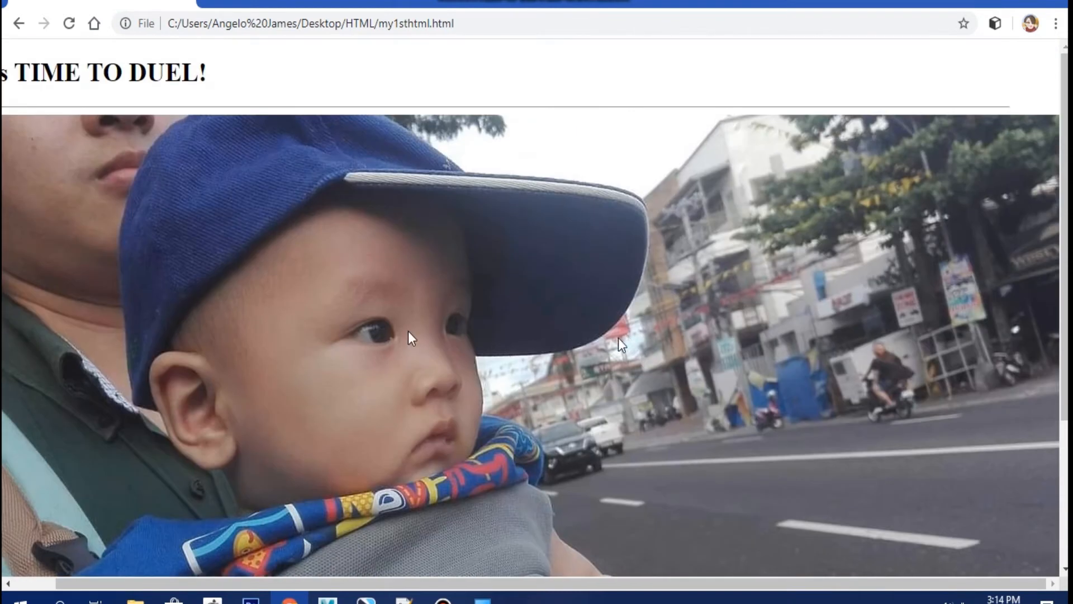
mouse_move(507, 274)
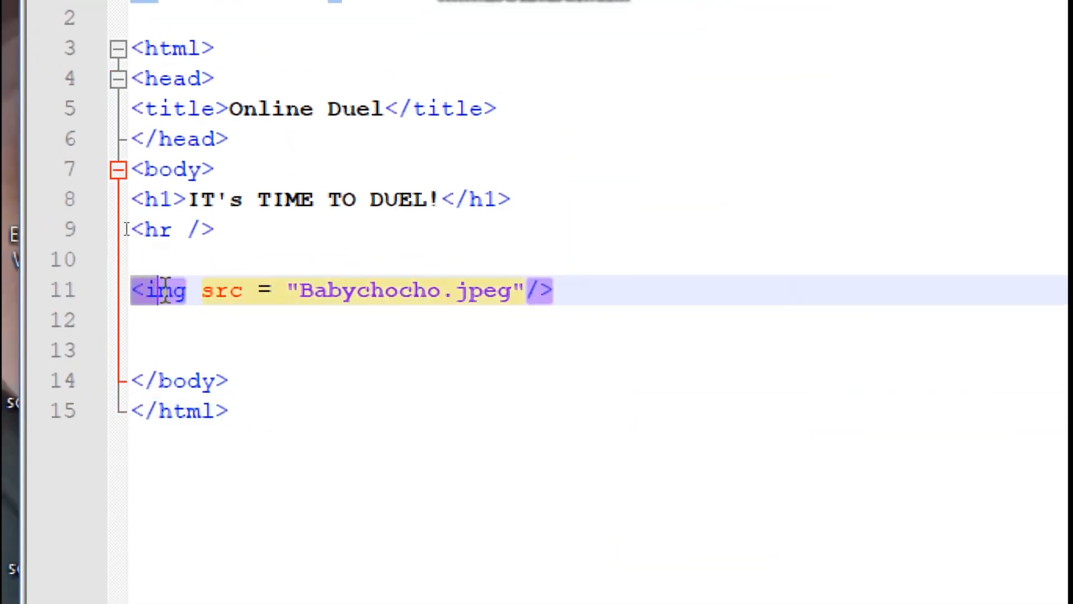
- Type the note 'let's combine LINKs and this img' below the image
click(137, 319)
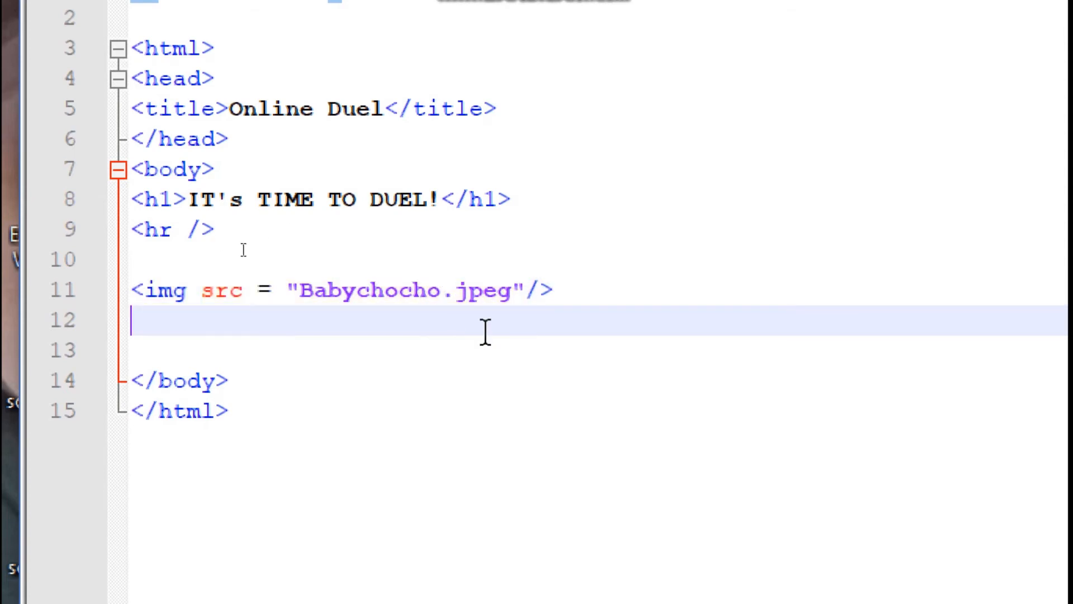
text(let's combine)
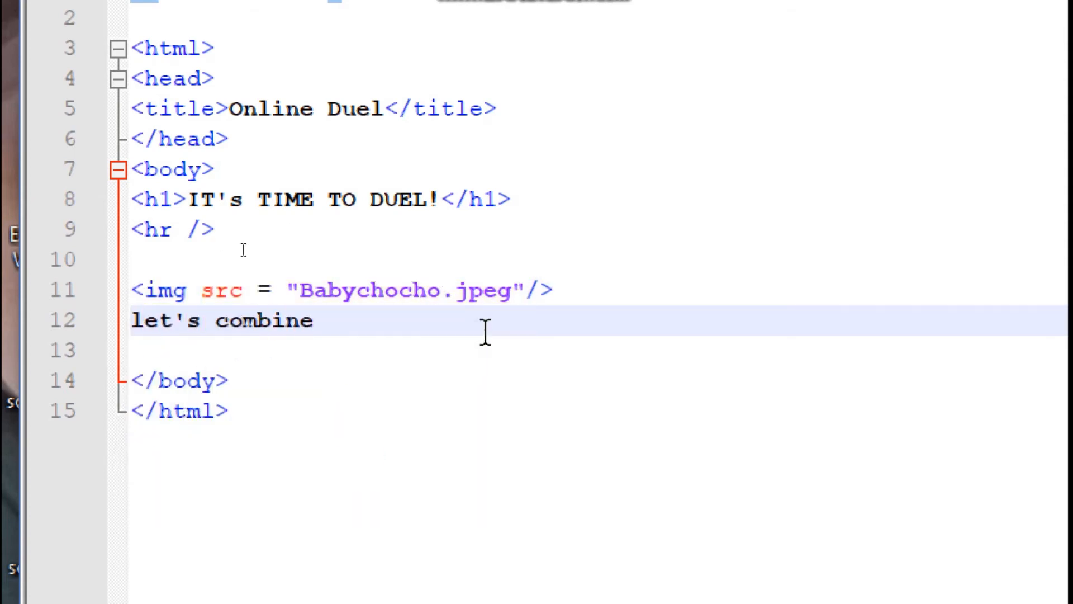
text(LINKs and)
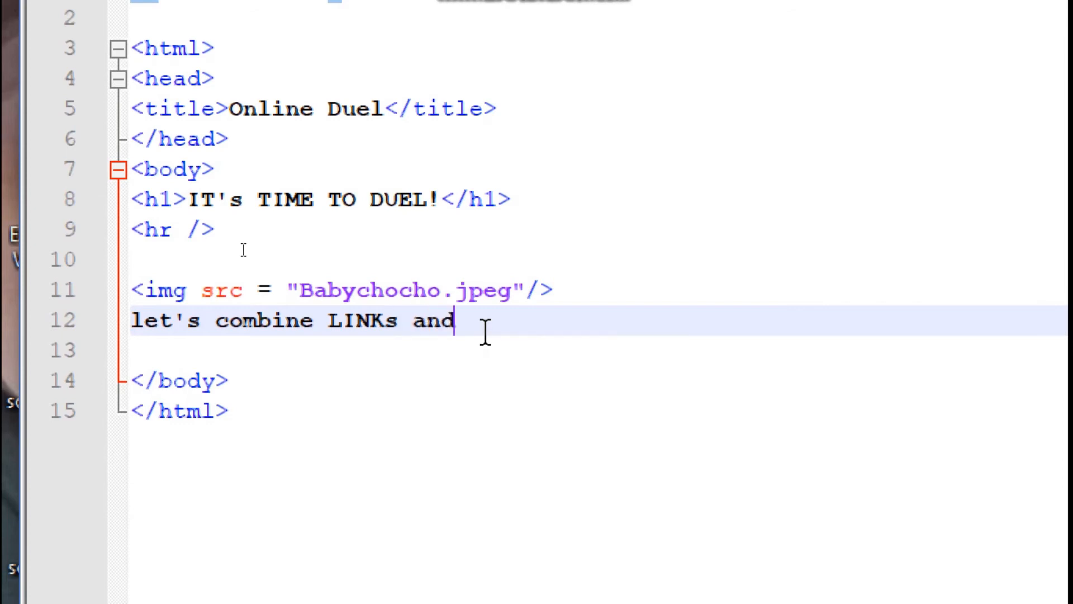
text(this img)
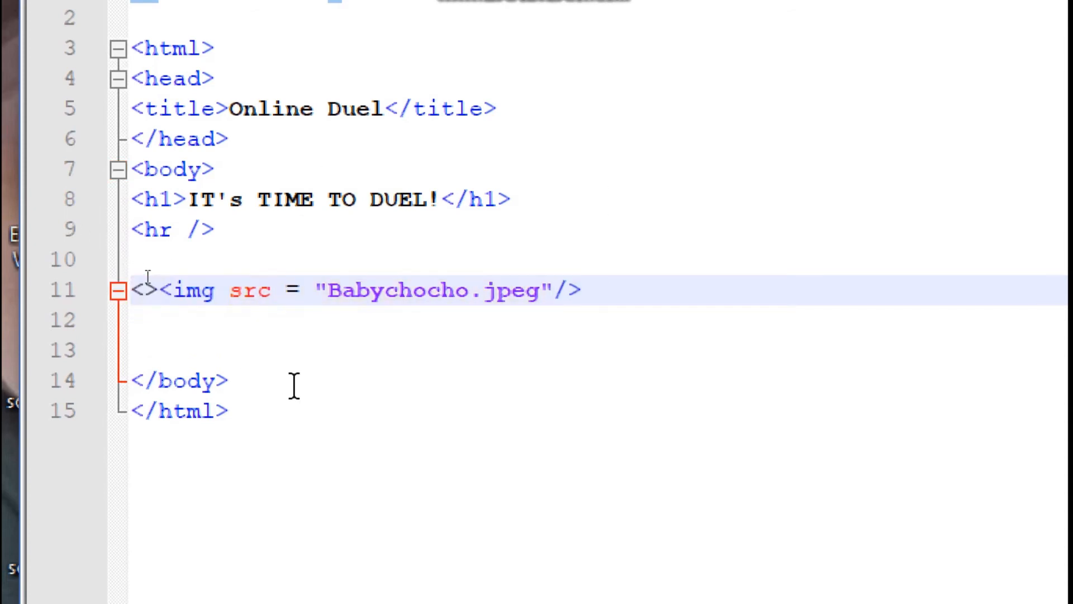
- Wrap the image tag in <a href="Charpage.html"></a>
text(a href=)
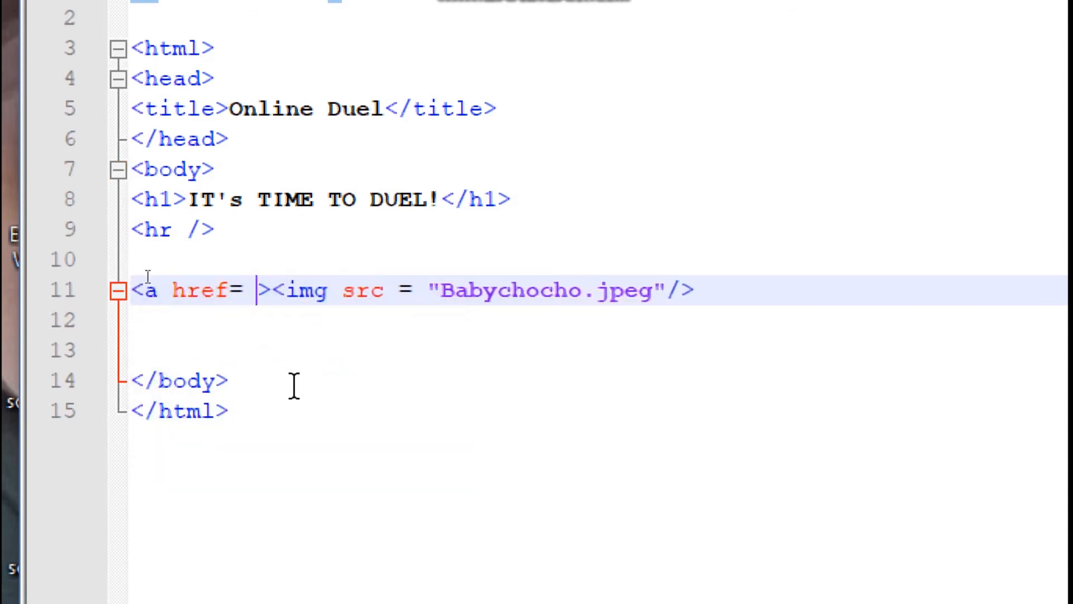
text("")
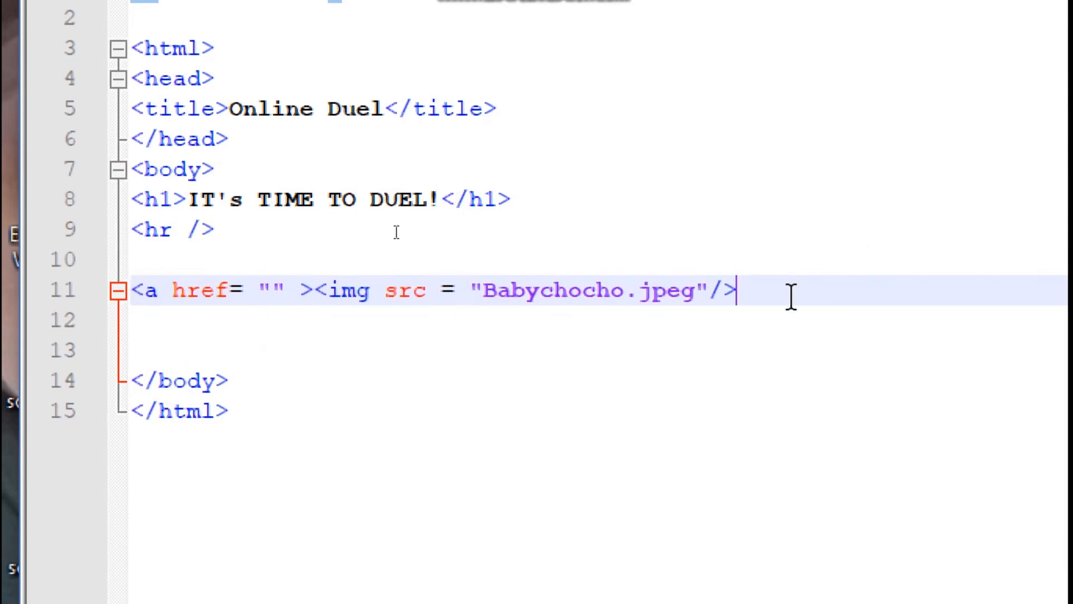
text(</a>)
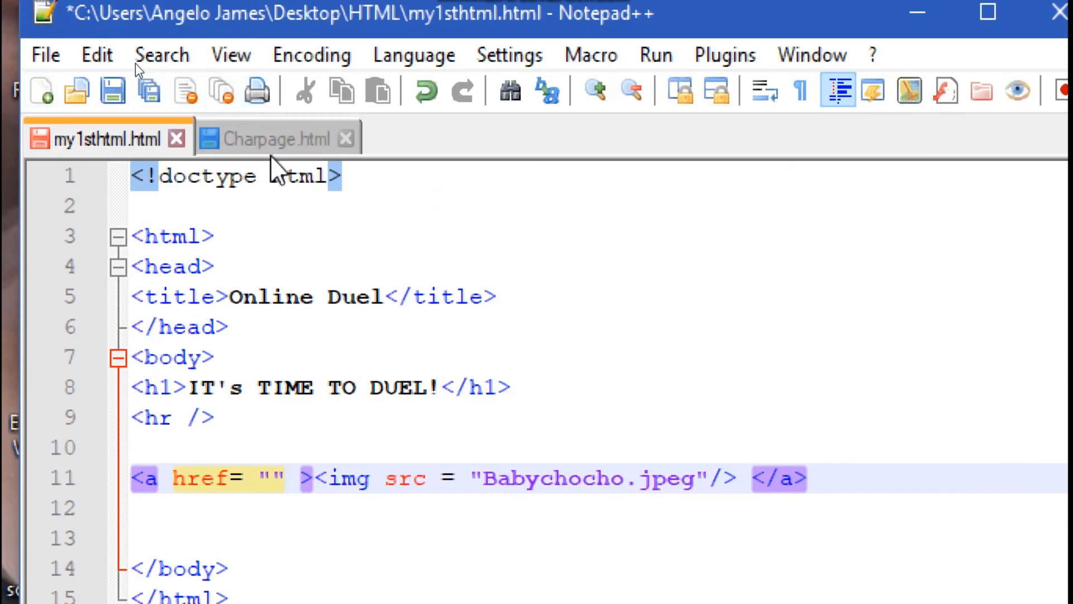
mouse_move(277, 139)
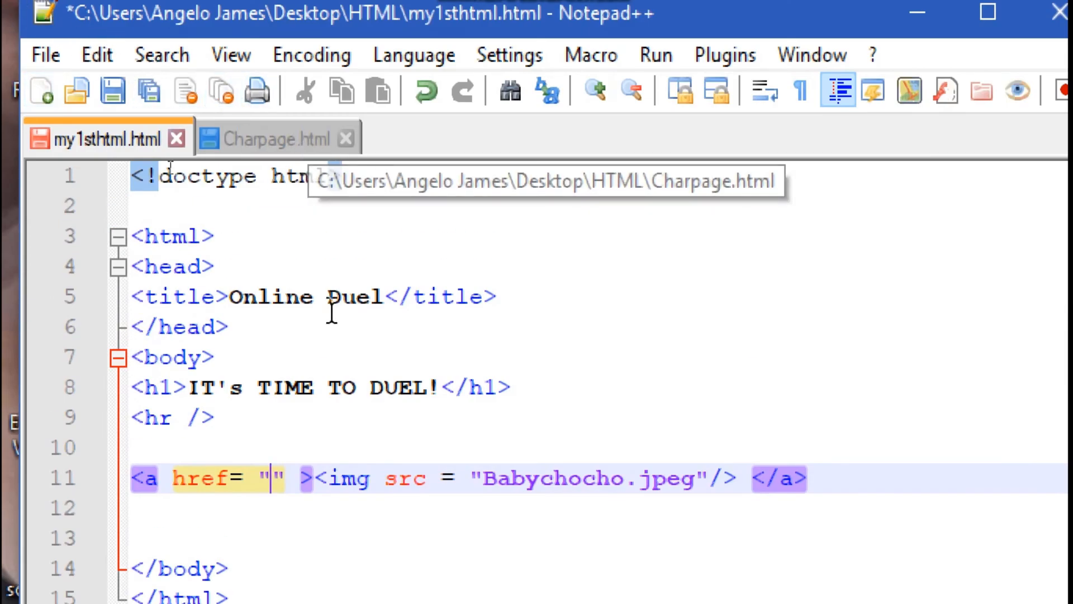
text(Cha)
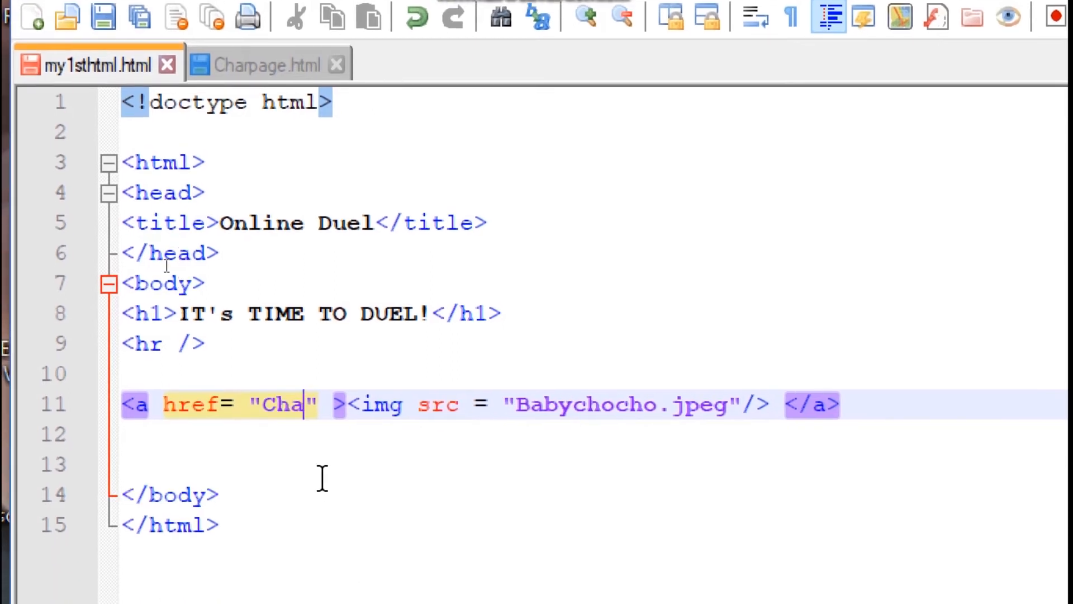
text(rpage.html)
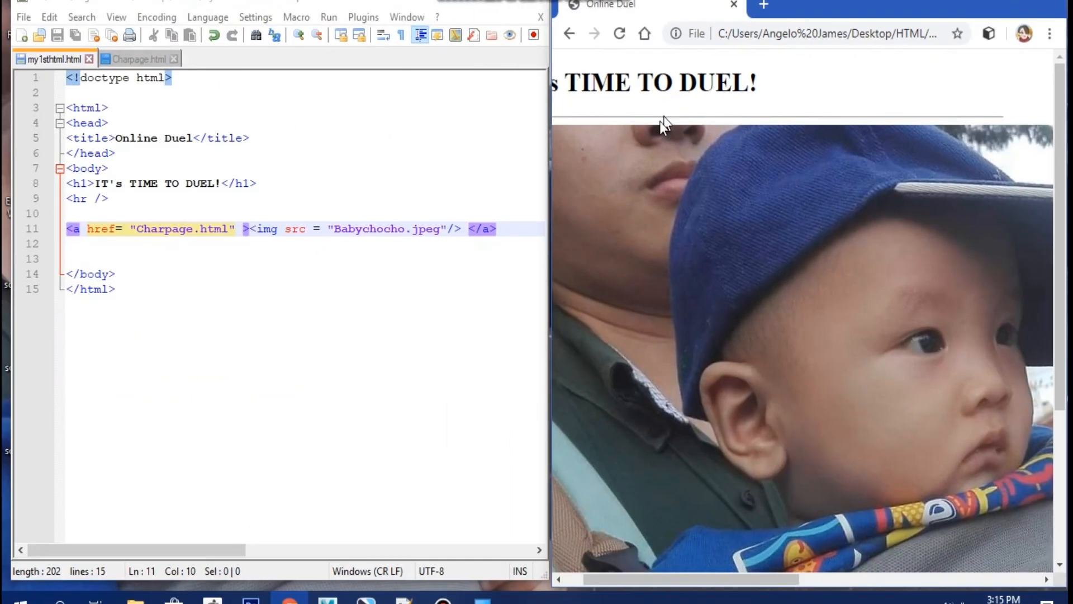
mouse_move(845, 307)
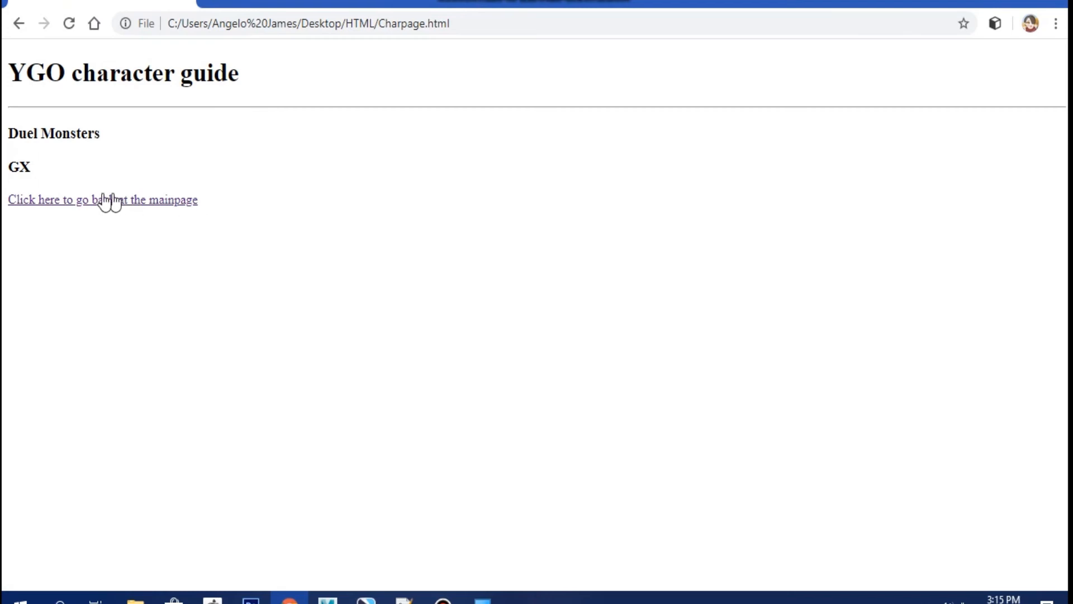
click(103, 199)
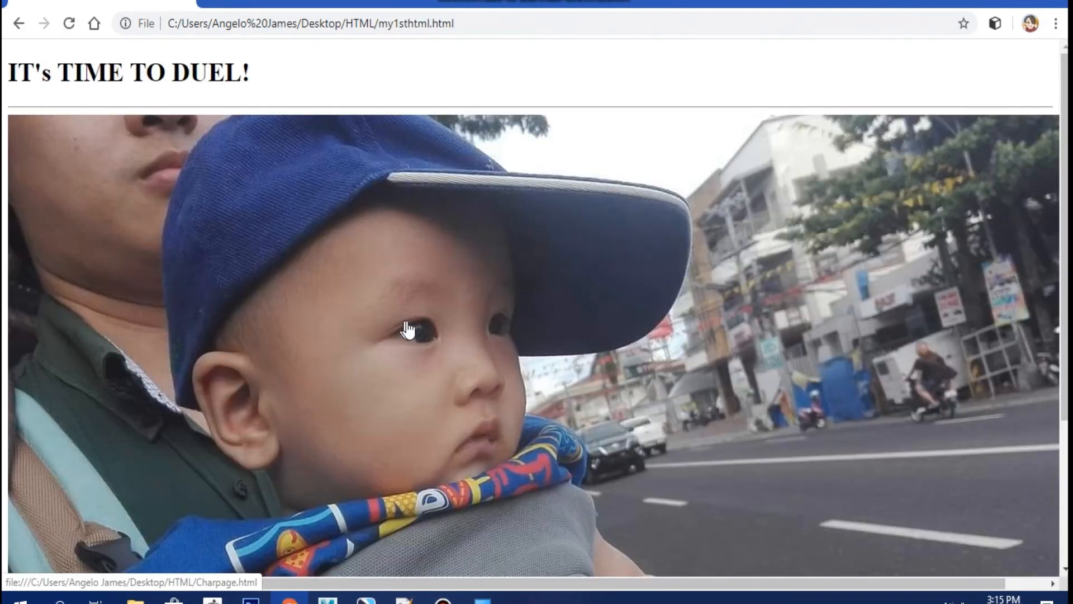
click(406, 329)
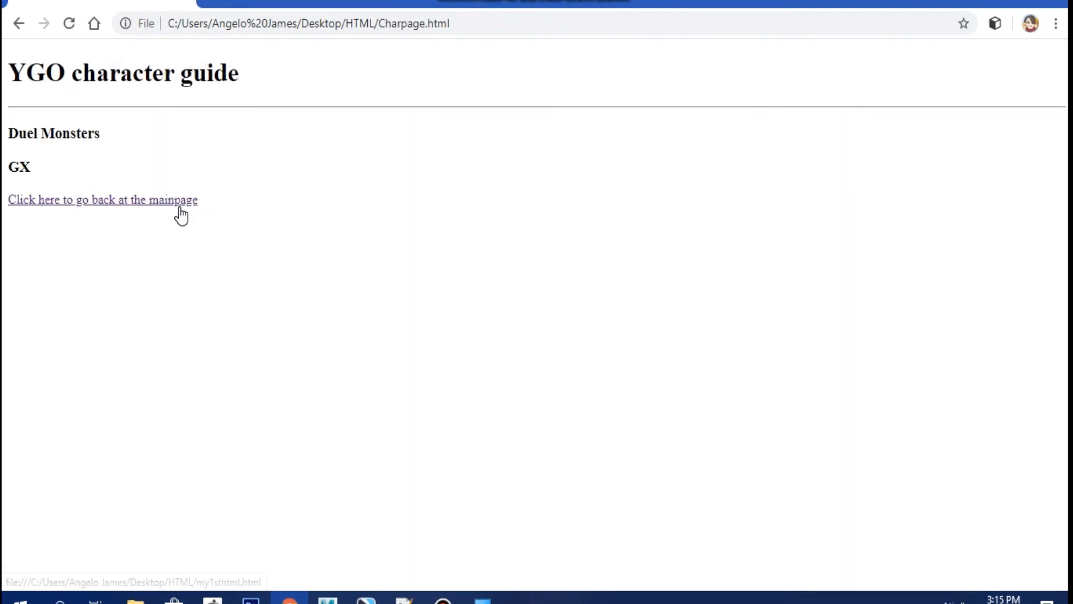
mouse_move(210, 216)
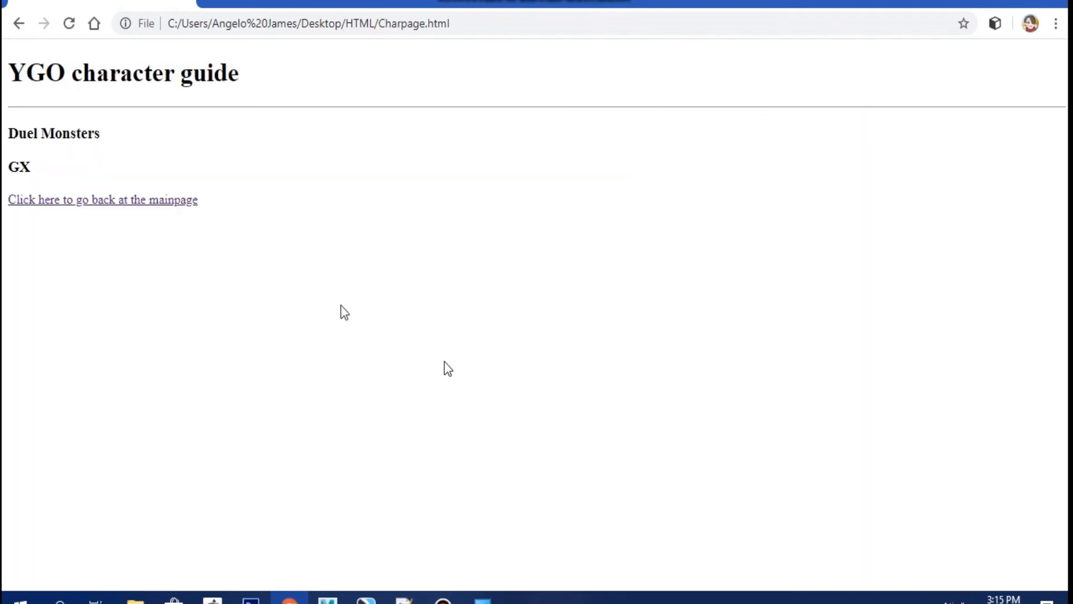
click(103, 199)
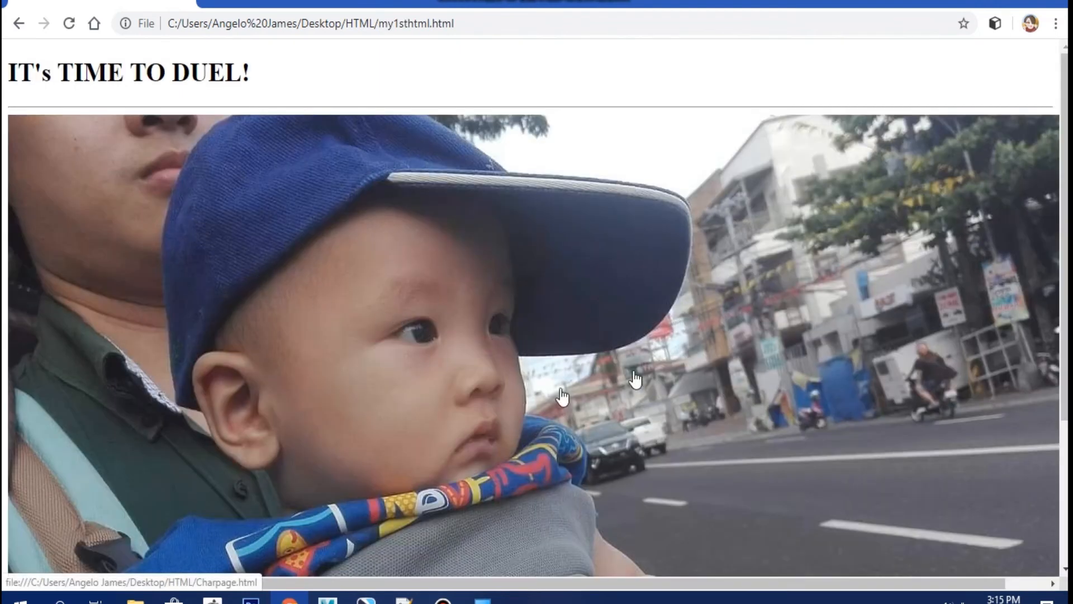
mouse_move(968, 77)
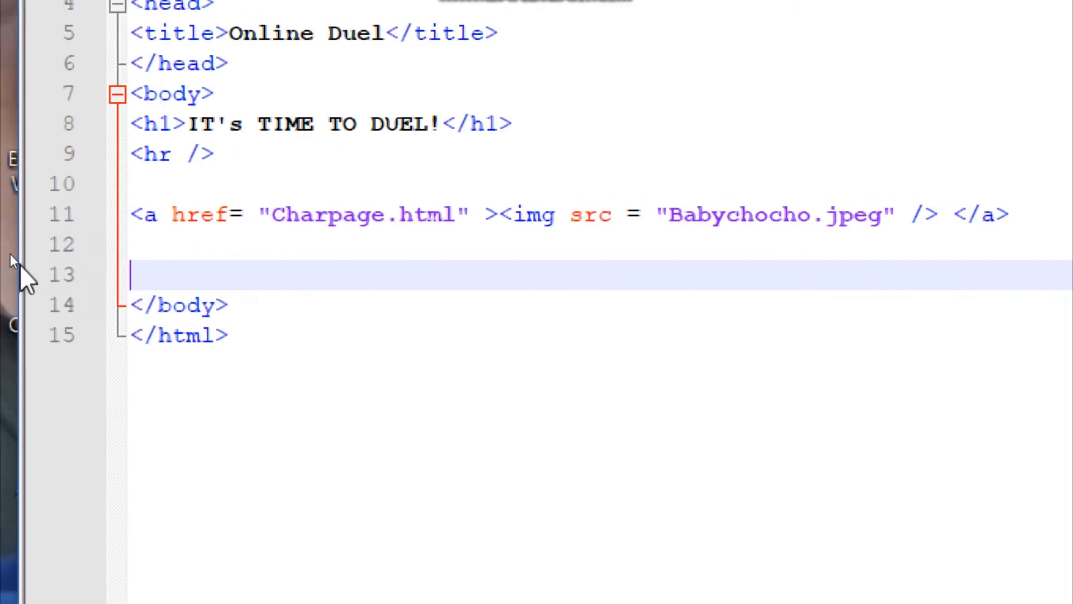
- Type and delete the note 'resize this big', then go back to Online Duel in Chrome
text(resize this big)
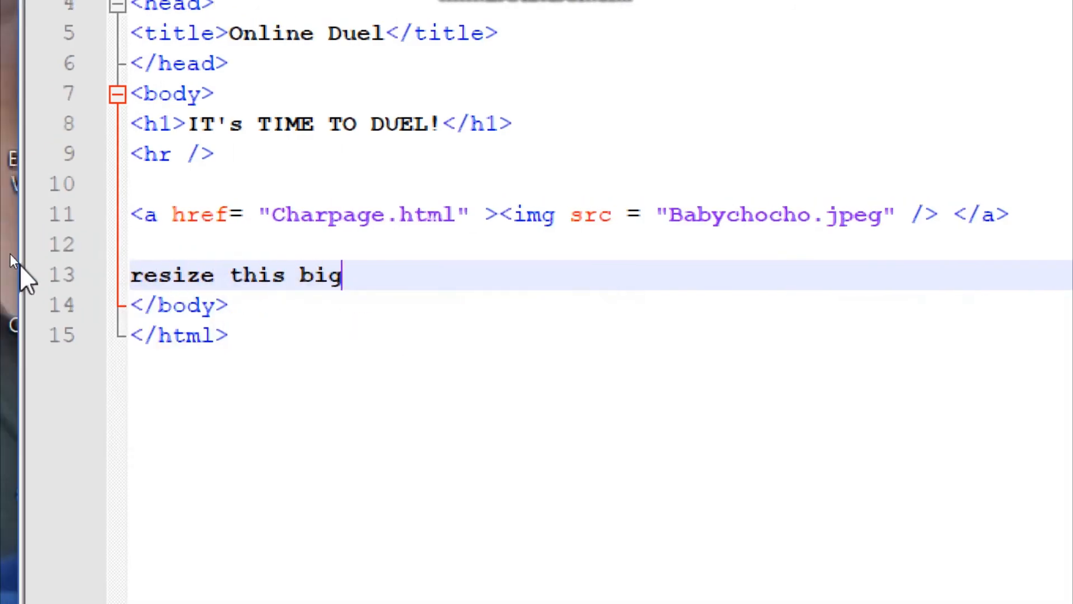
key(BackSpace)
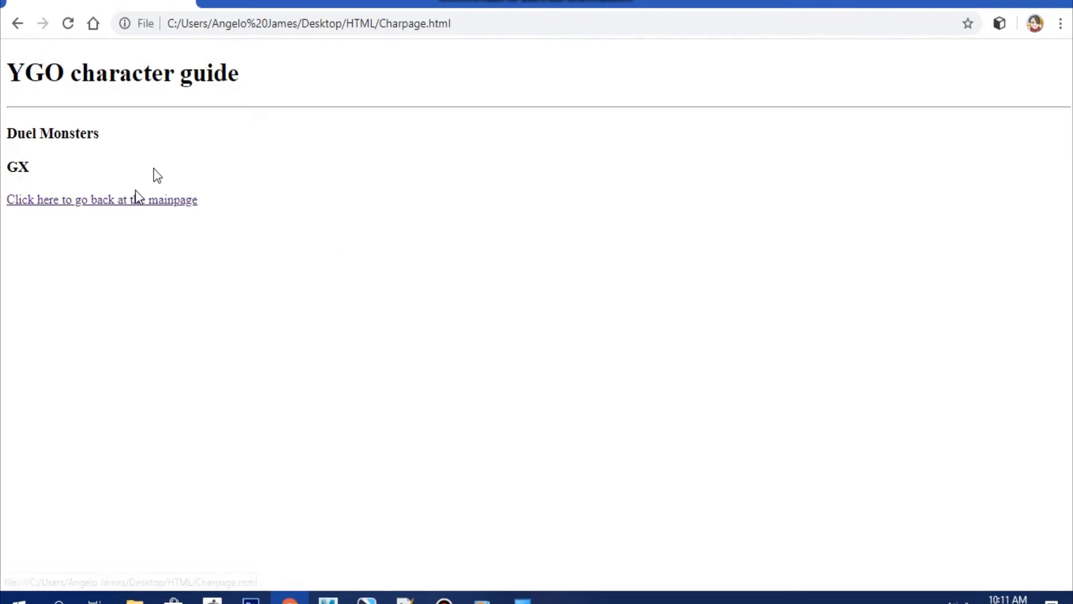
click(101, 199)
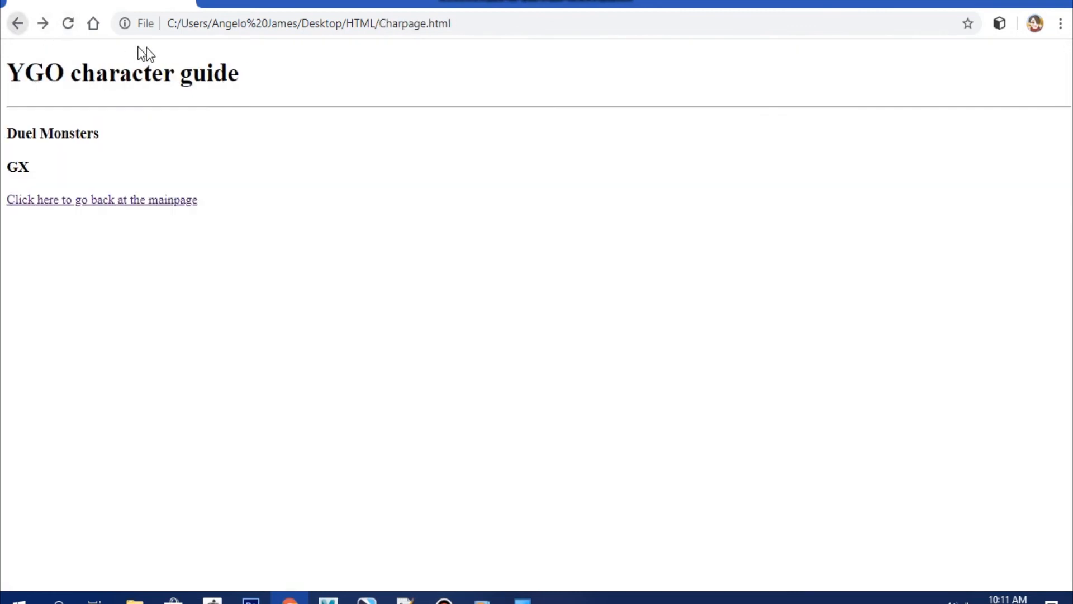
click(101, 199)
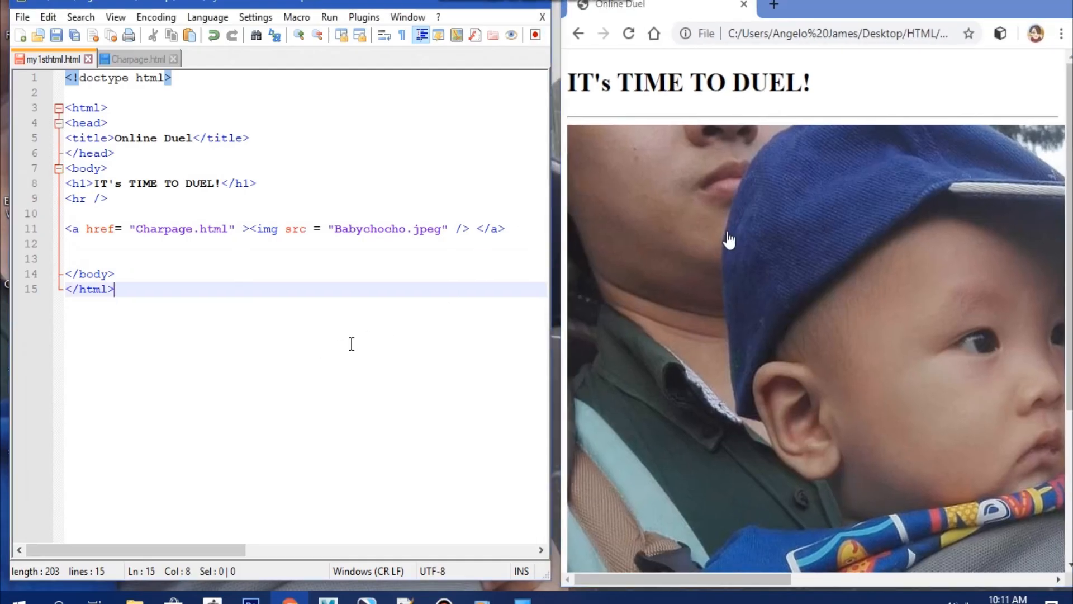
- Type the note 'another attribute called hei' in the page code
scroll(down, 3)
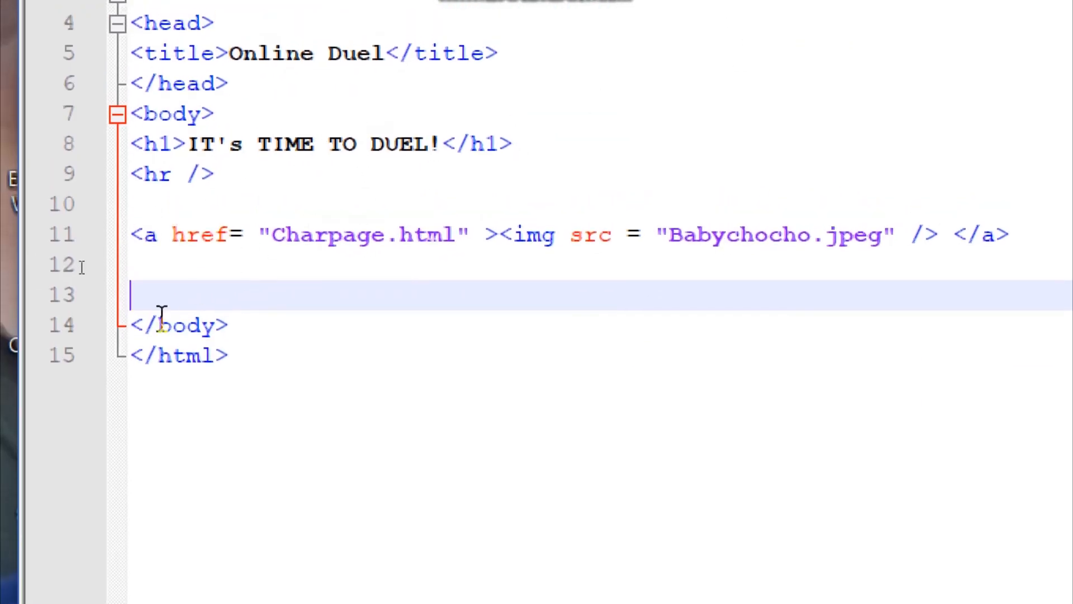
text(another a)
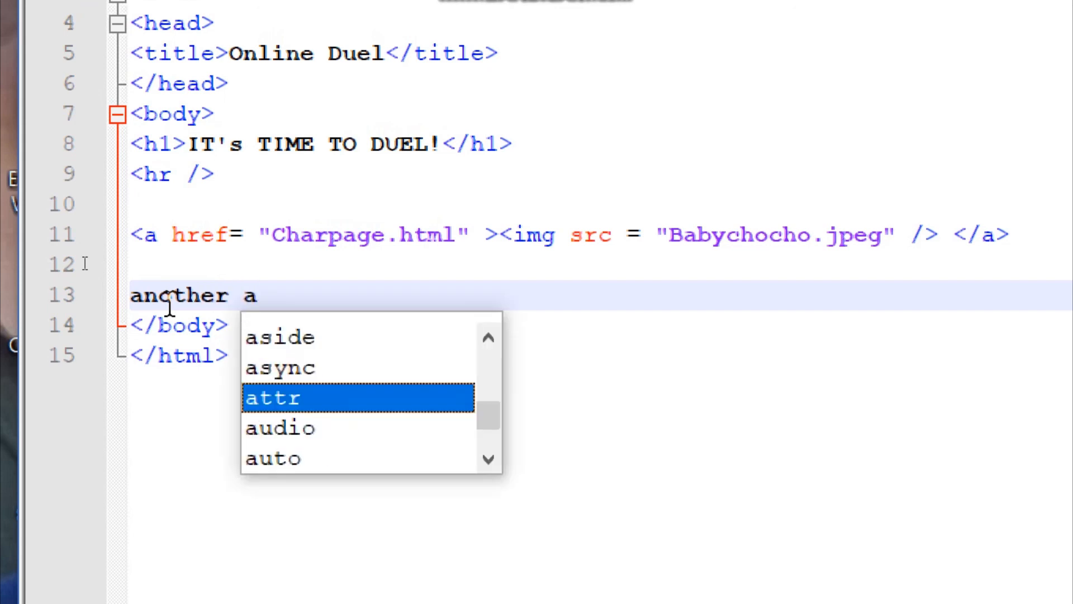
text(ttribute)
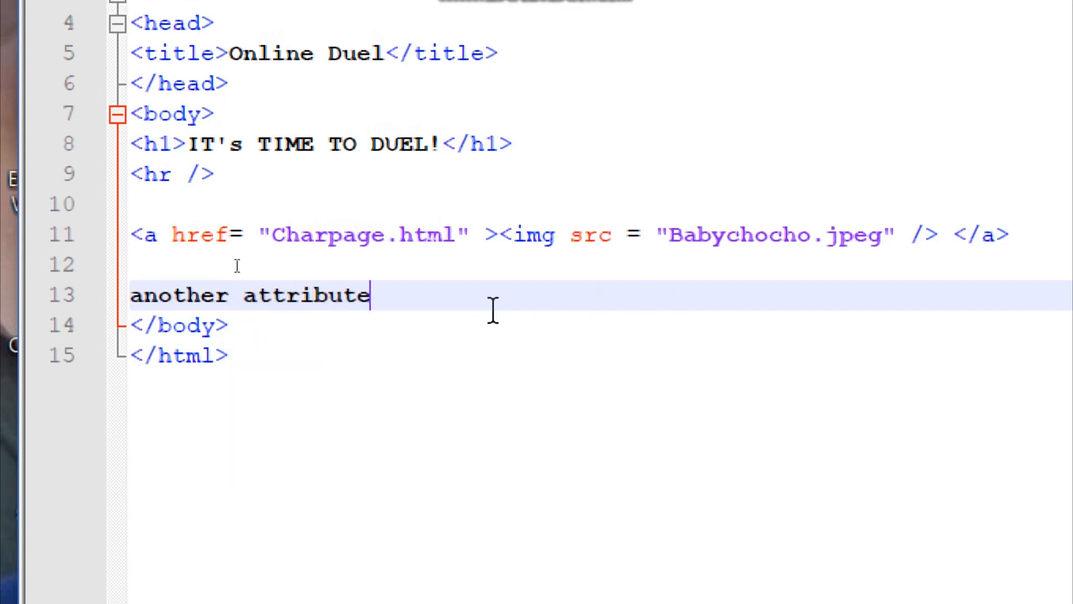
text(called hei)
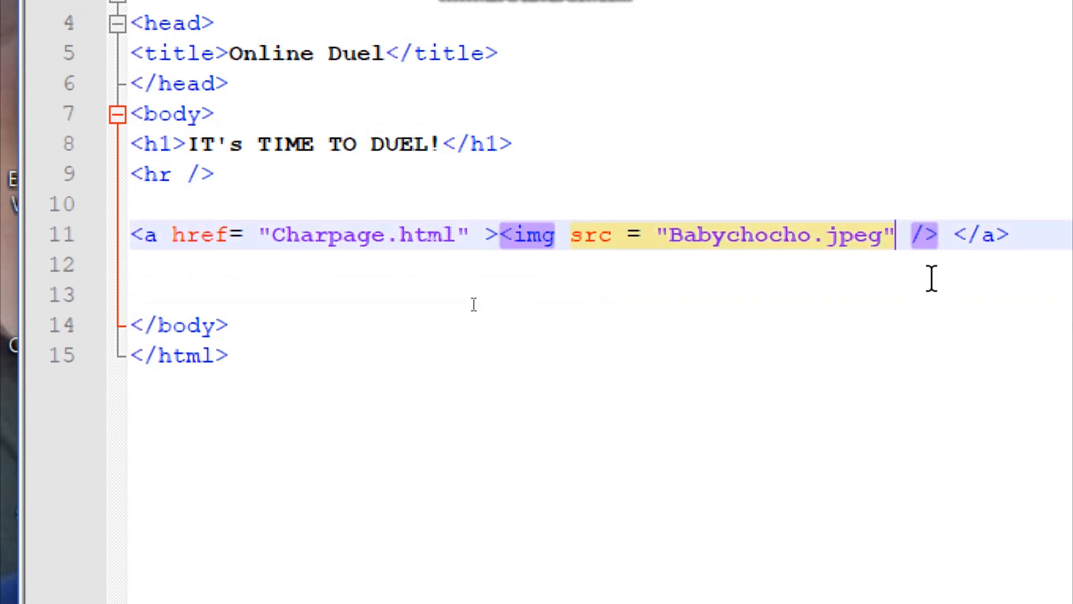
- Add a height attribute to the img tag, trying 150 and 600 pixels
text(height =)
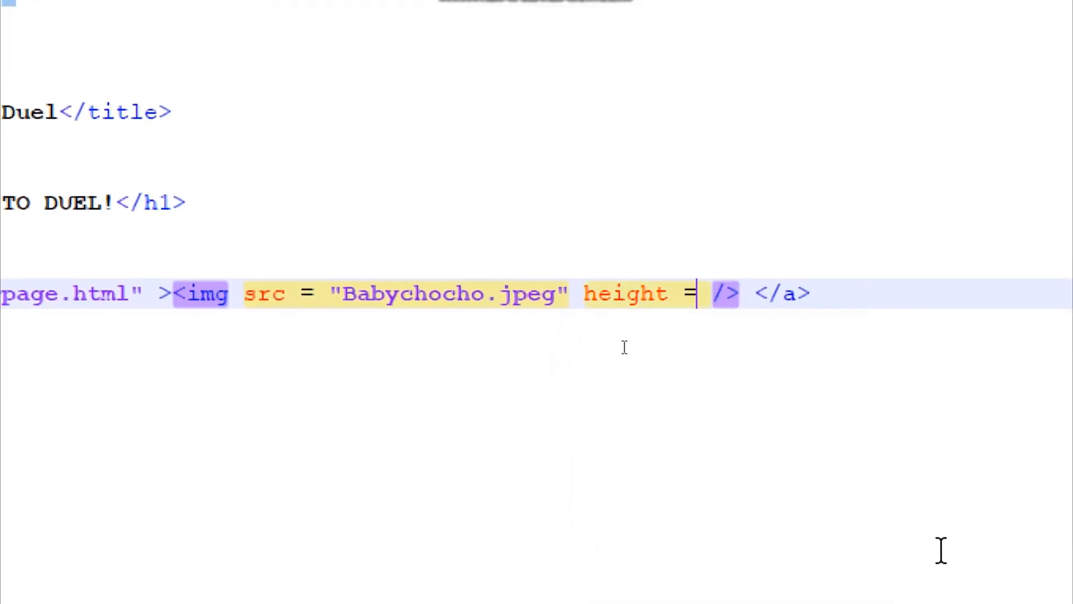
text("150")
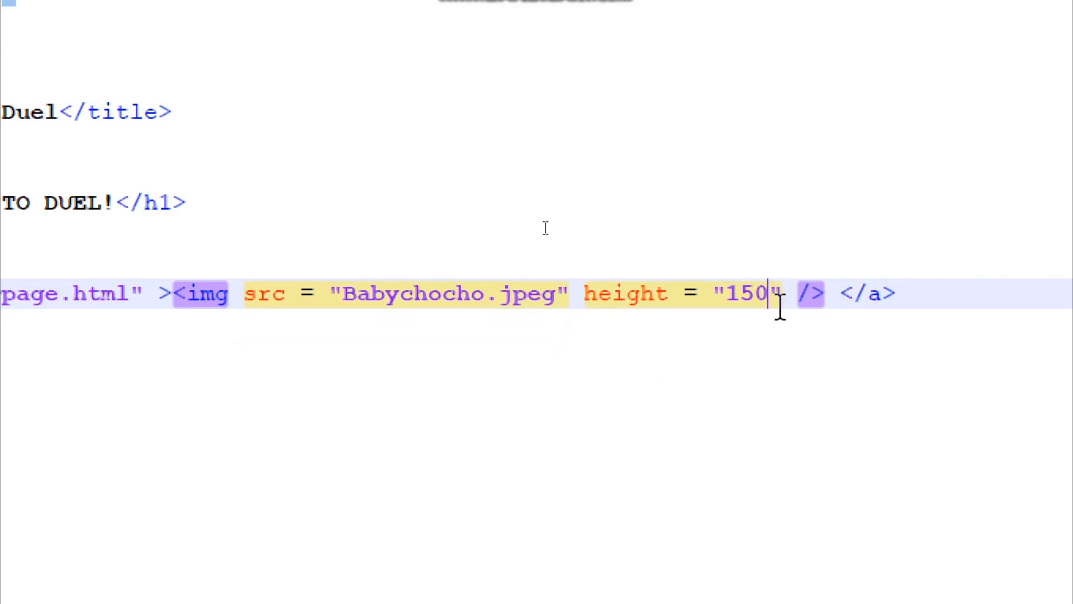
text(this are pie)
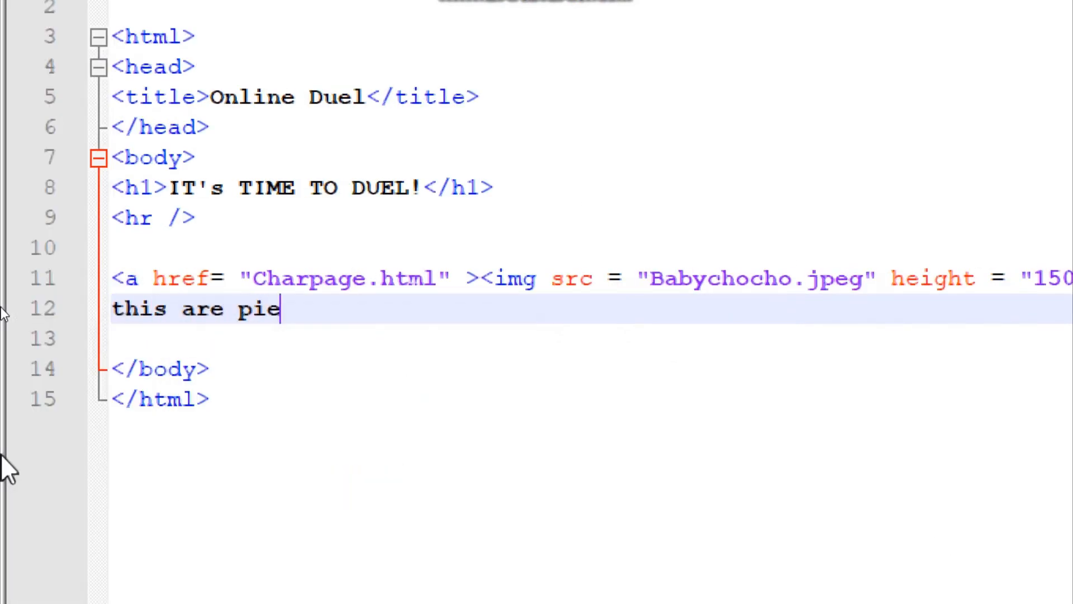
text(xels)
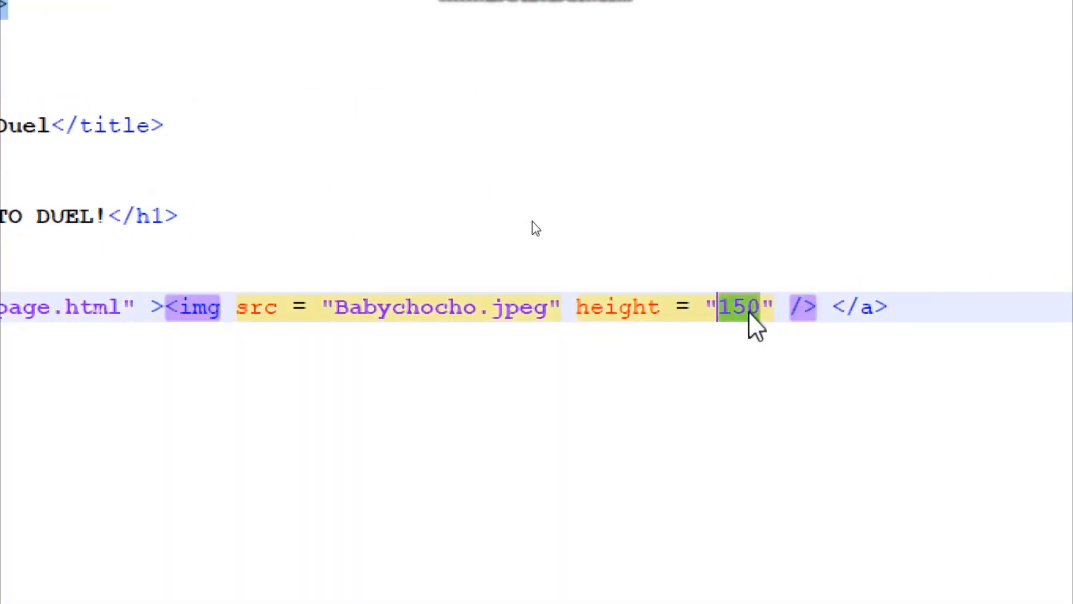
text(600)
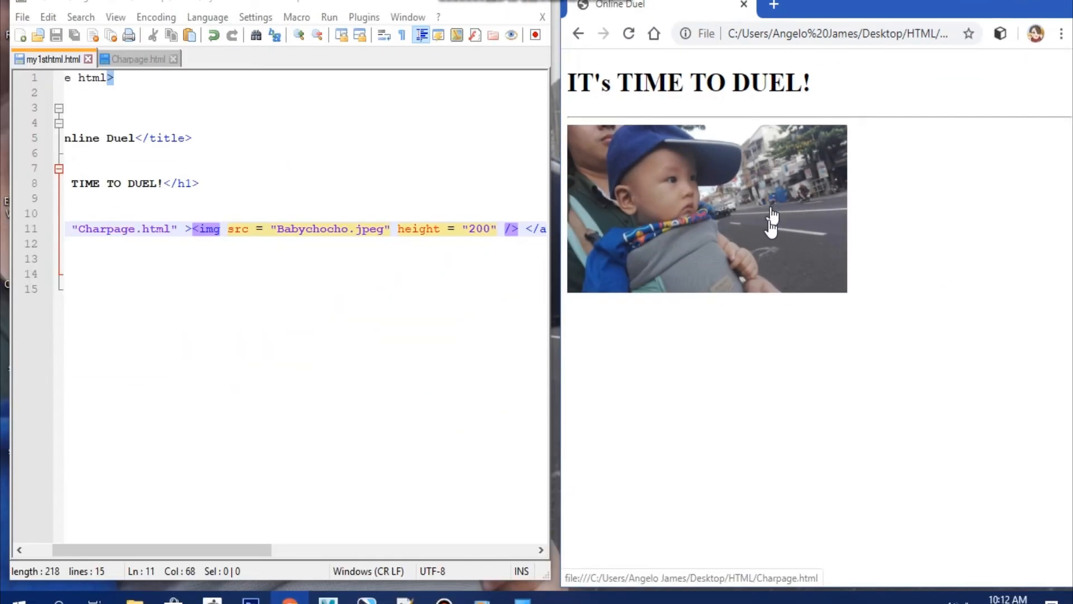
- Click the resized baby photo to open the YGO character guide page
click(706, 207)
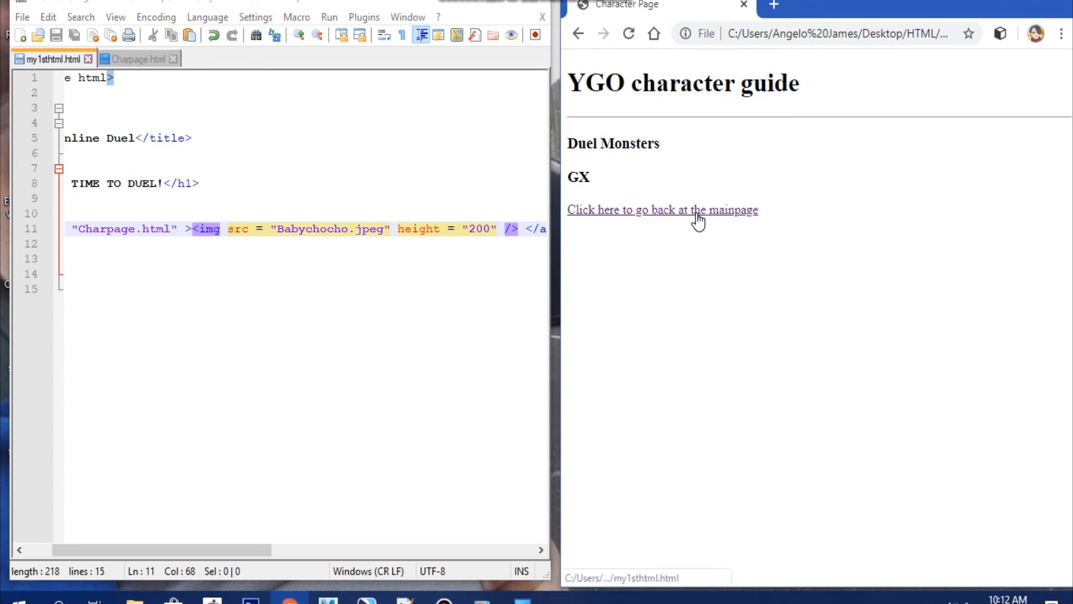